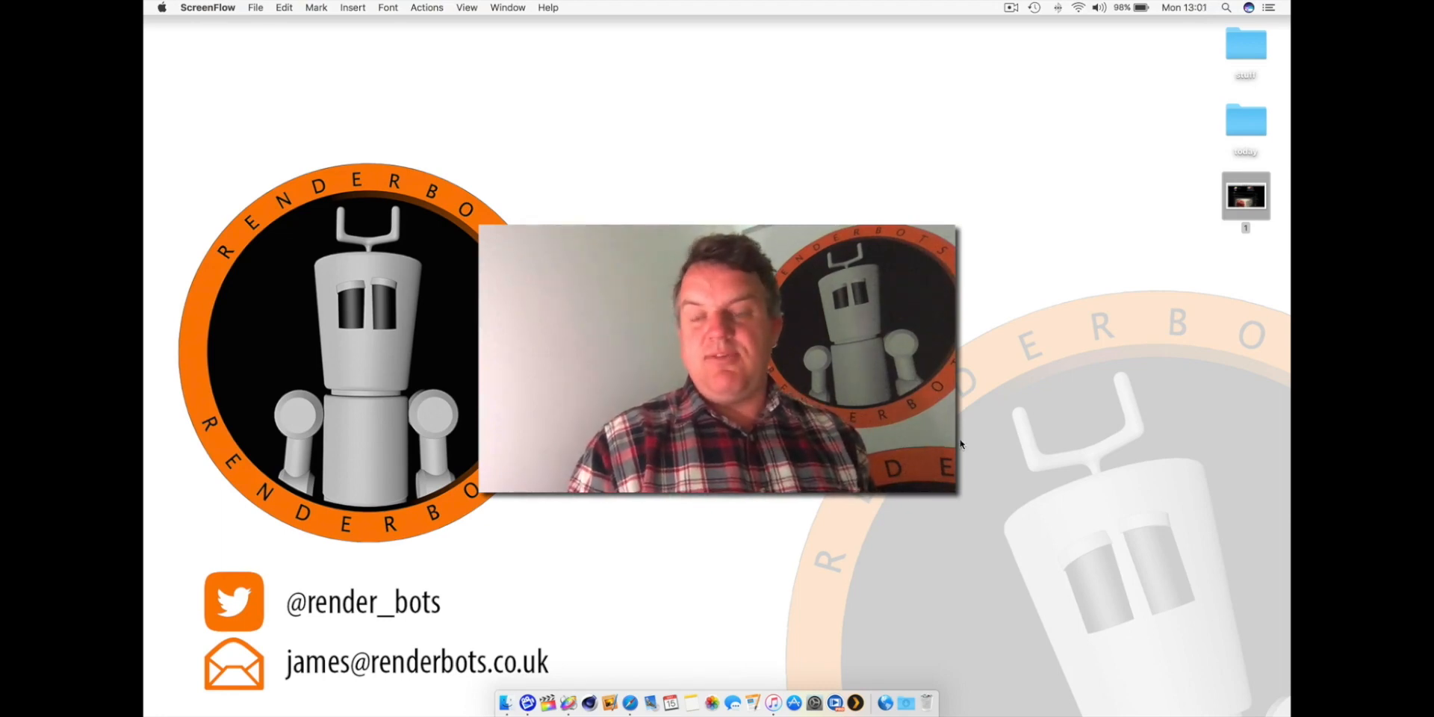
mouse_move(1142, 360)
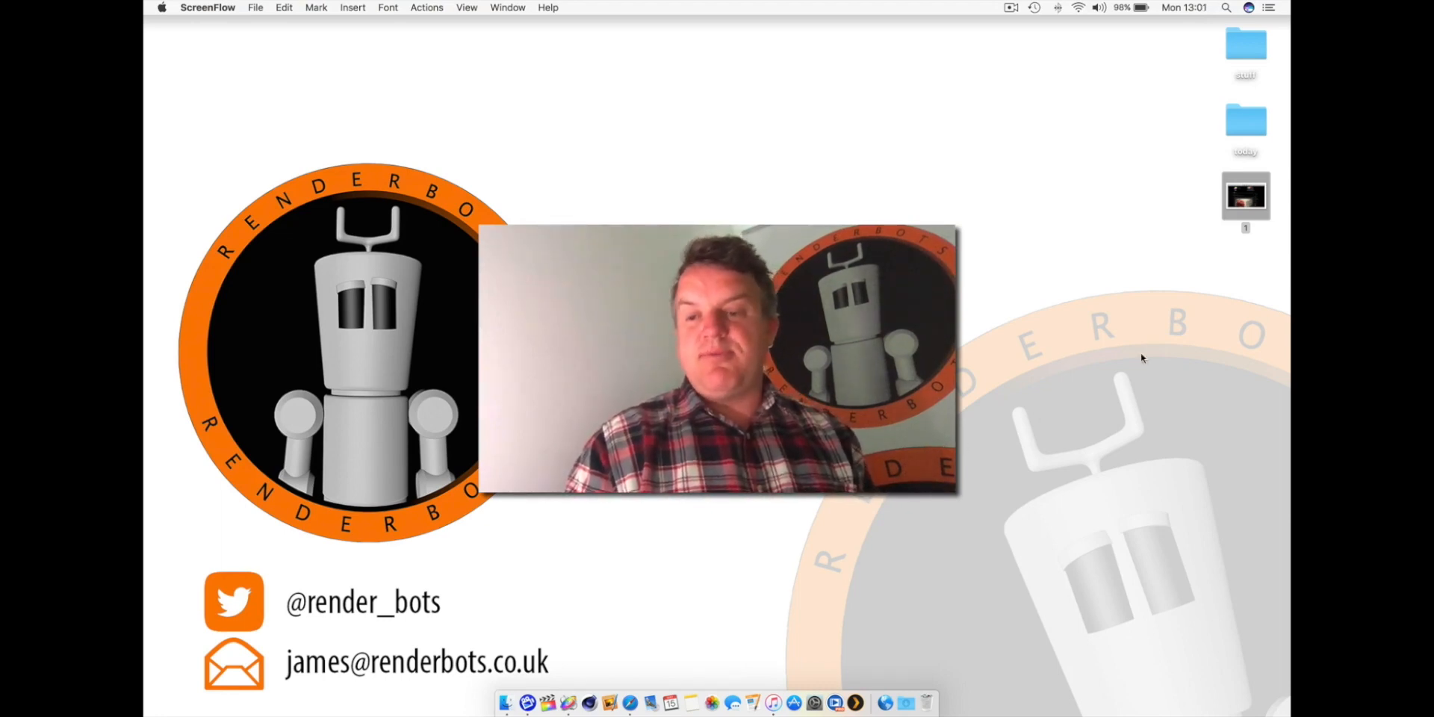
mouse_move(1247, 206)
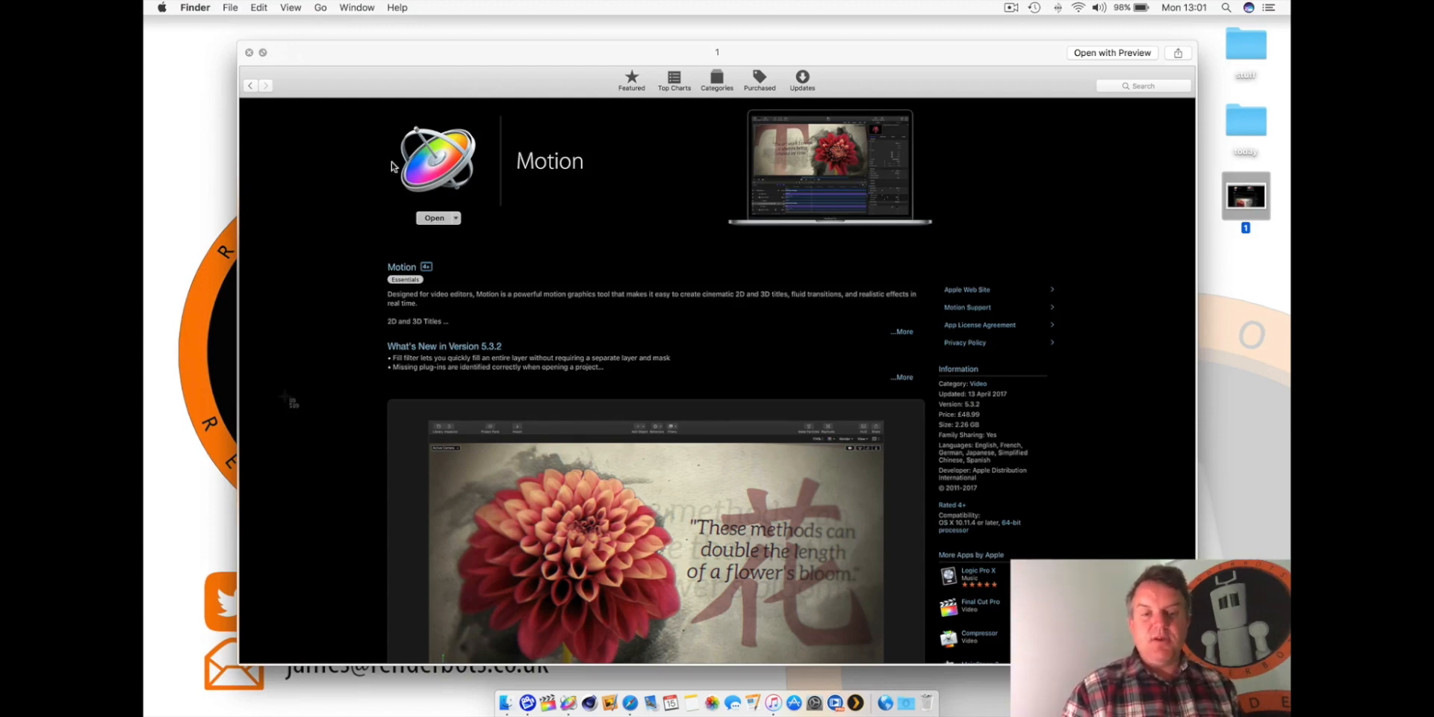
mouse_move(577, 177)
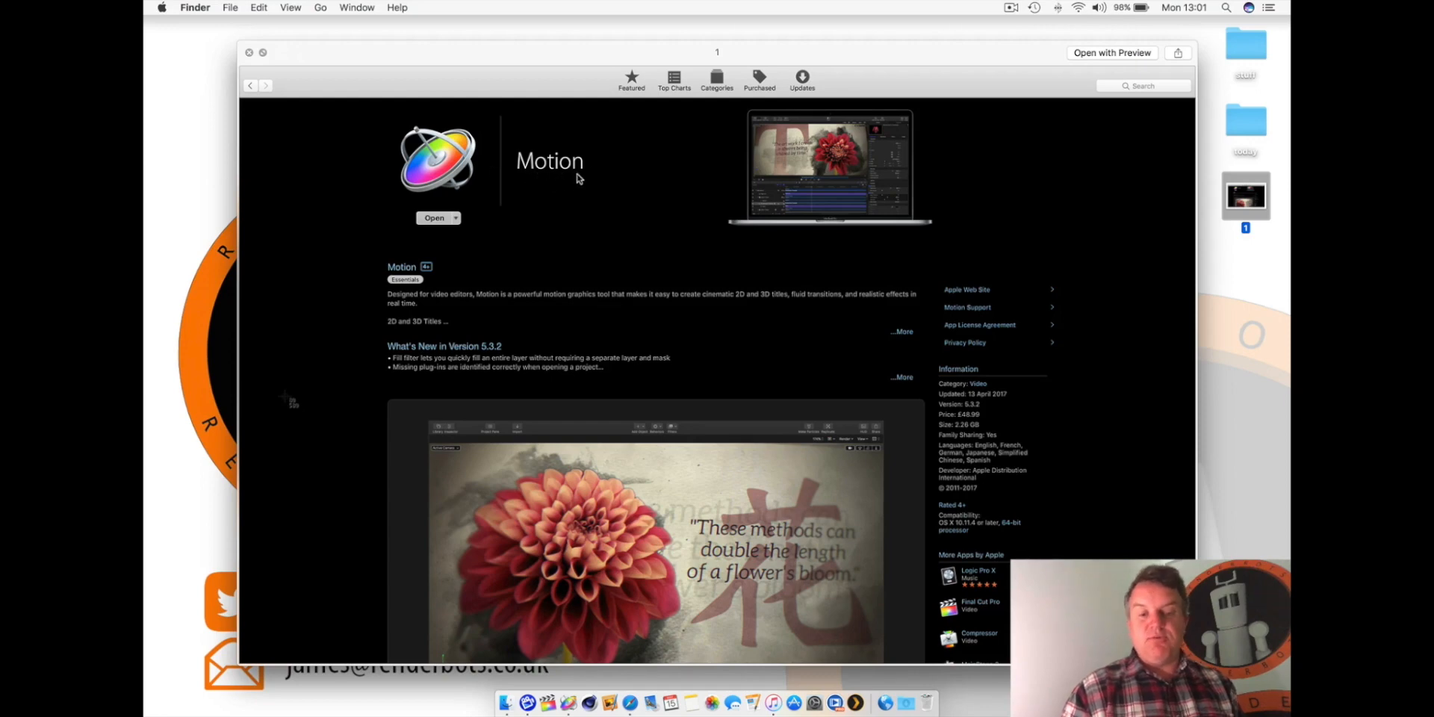
mouse_move(517, 316)
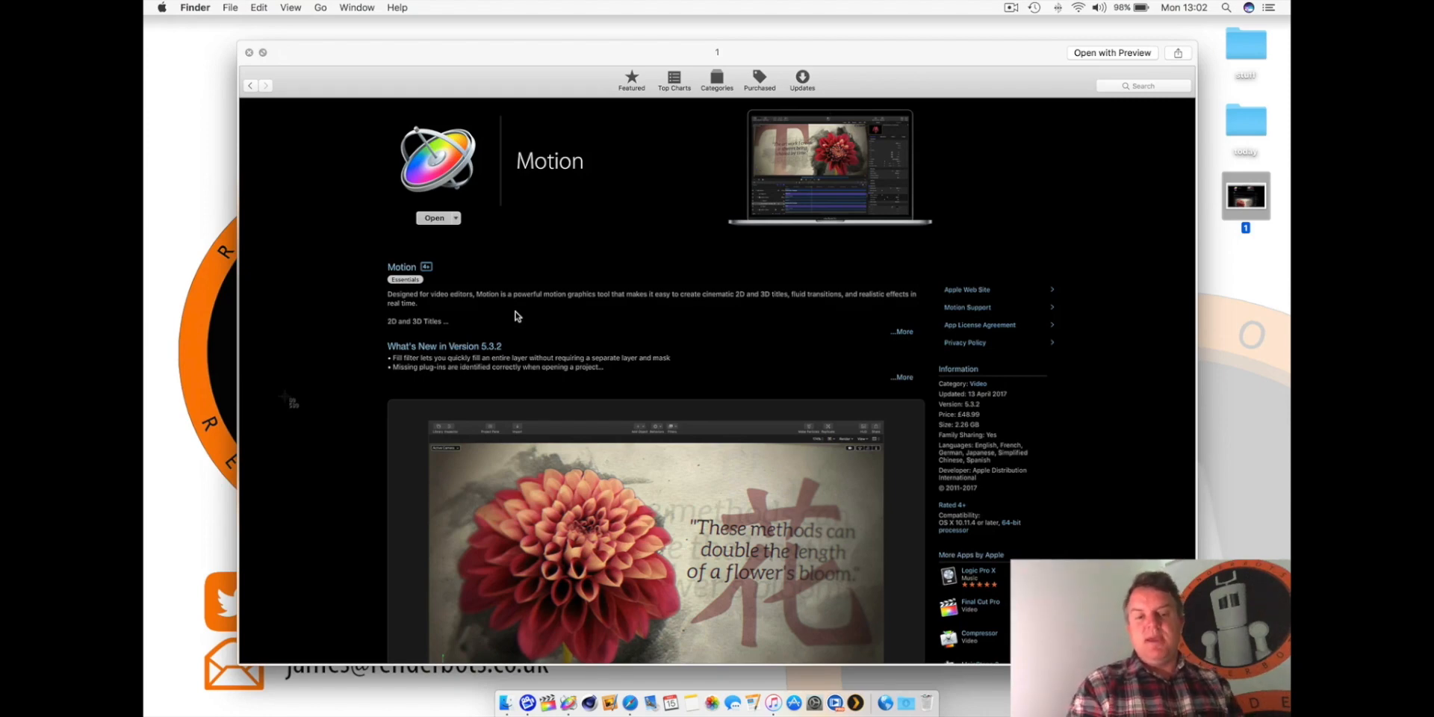
mouse_move(432, 207)
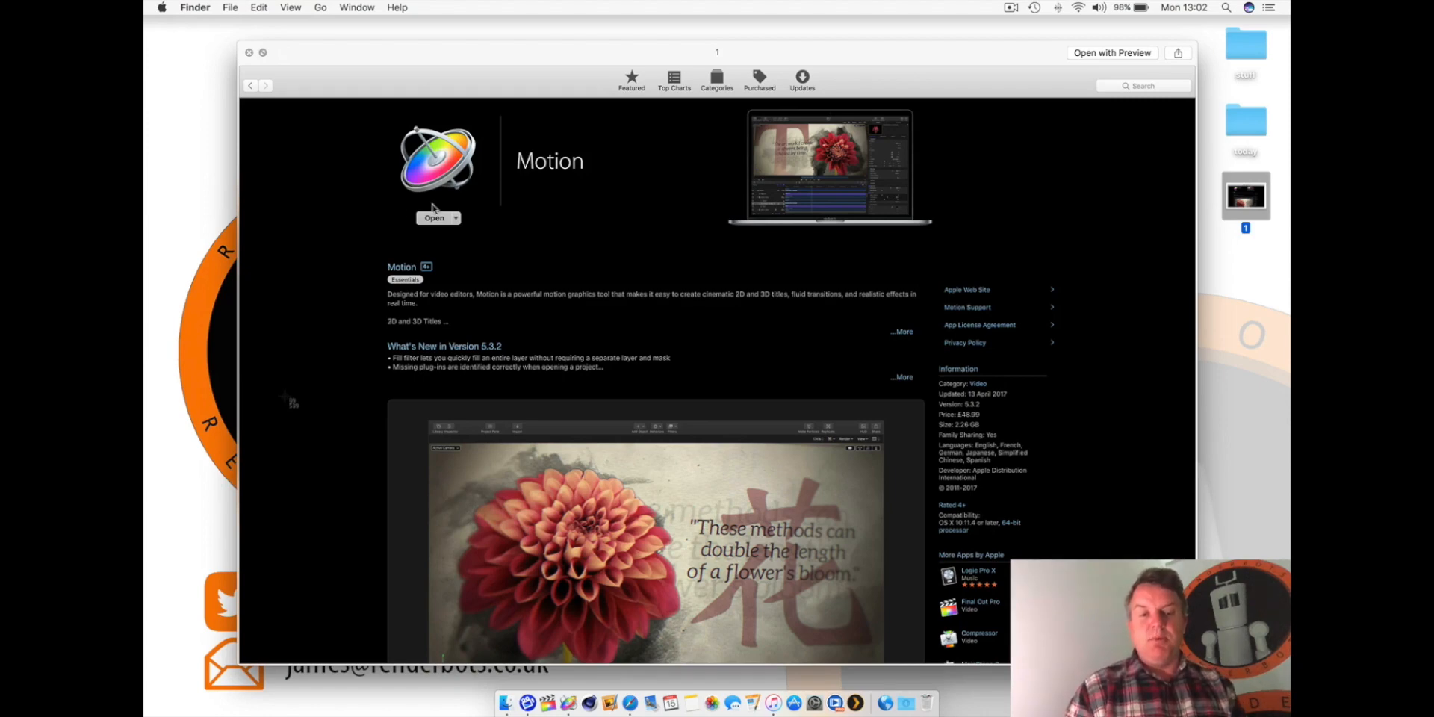
mouse_move(891, 399)
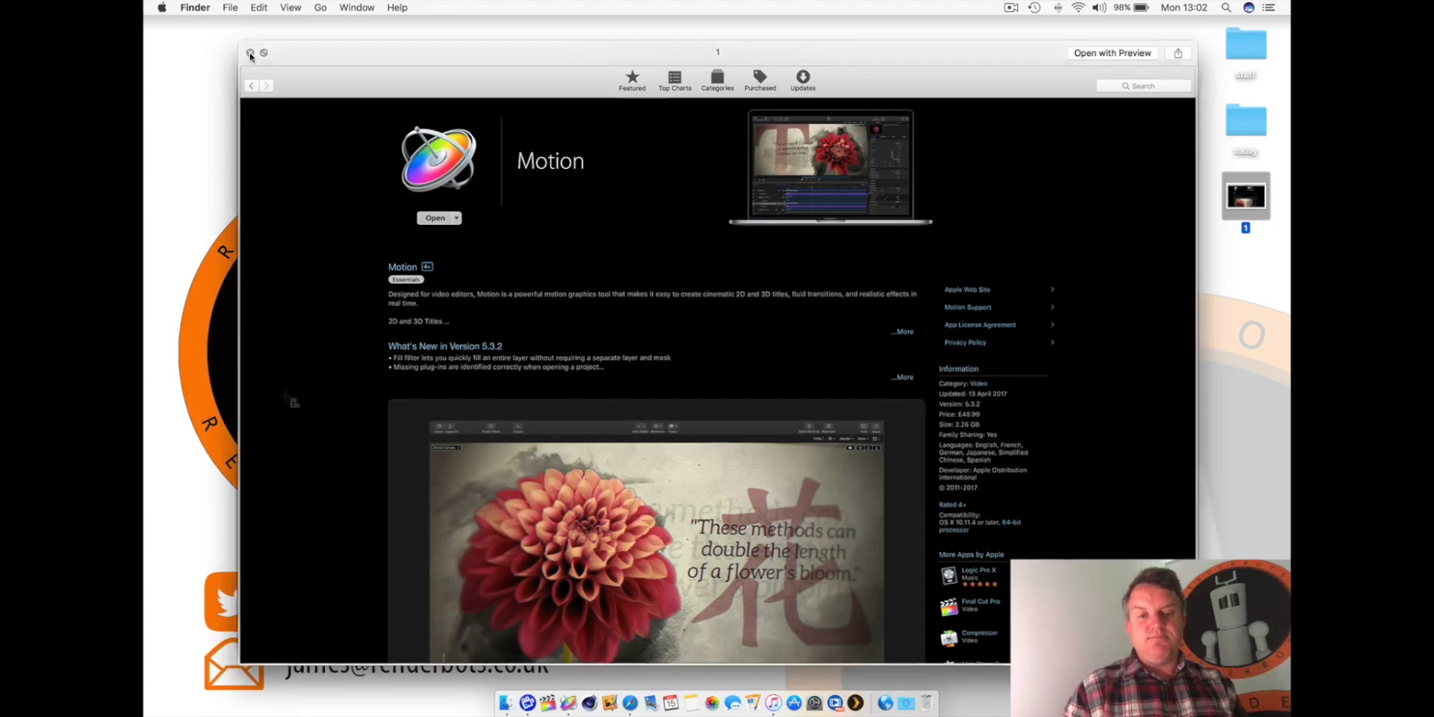
Step: Close the App Store screenshot Quick Look preview
click(251, 54)
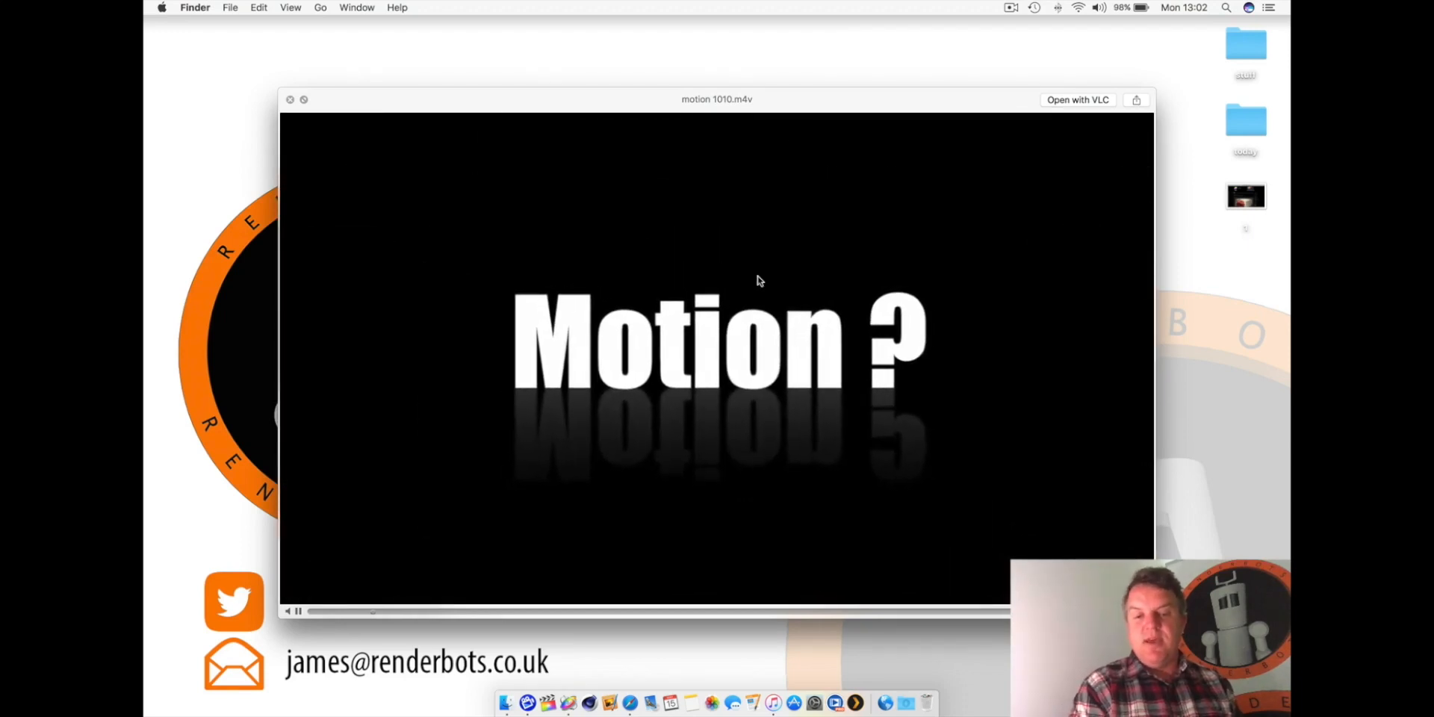
mouse_move(1192, 202)
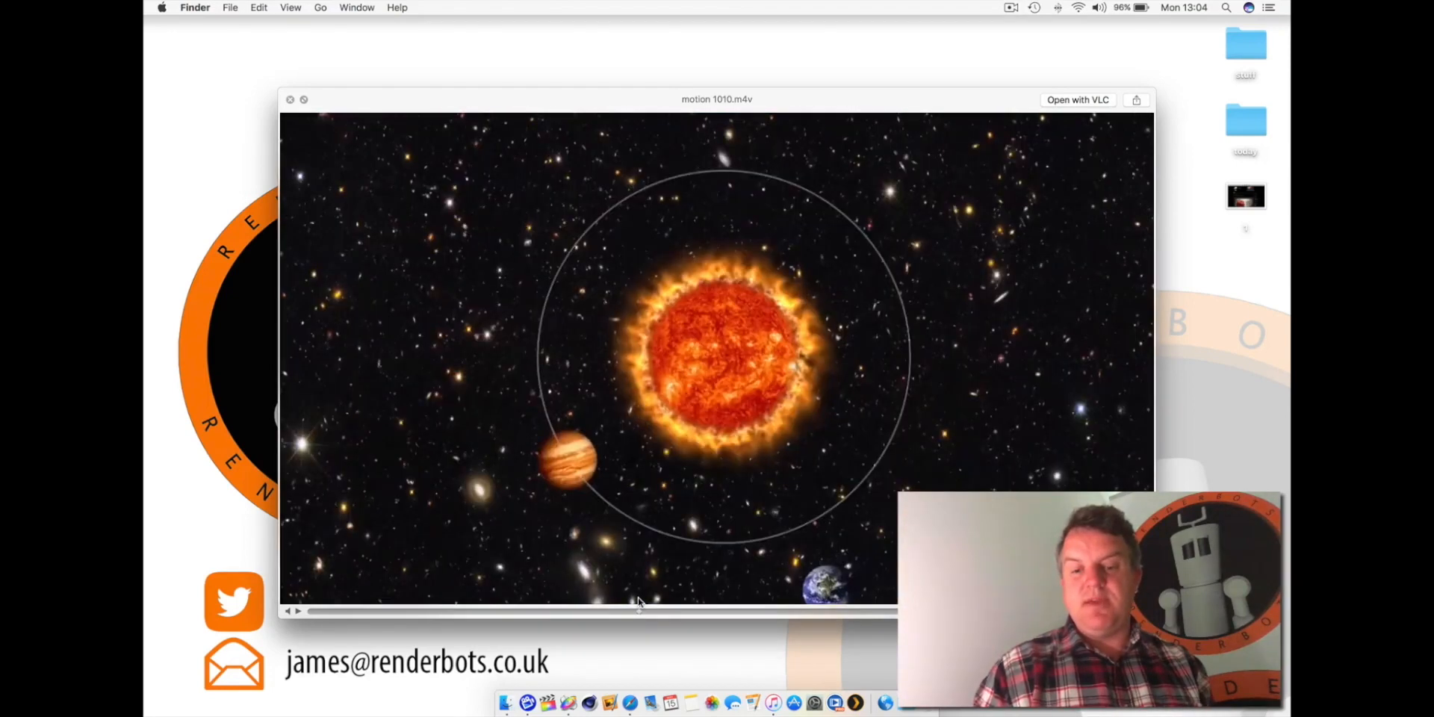
Step: Play the motion 1010.m4v clip in Quick Look, showing the fireball street scene
click(638, 624)
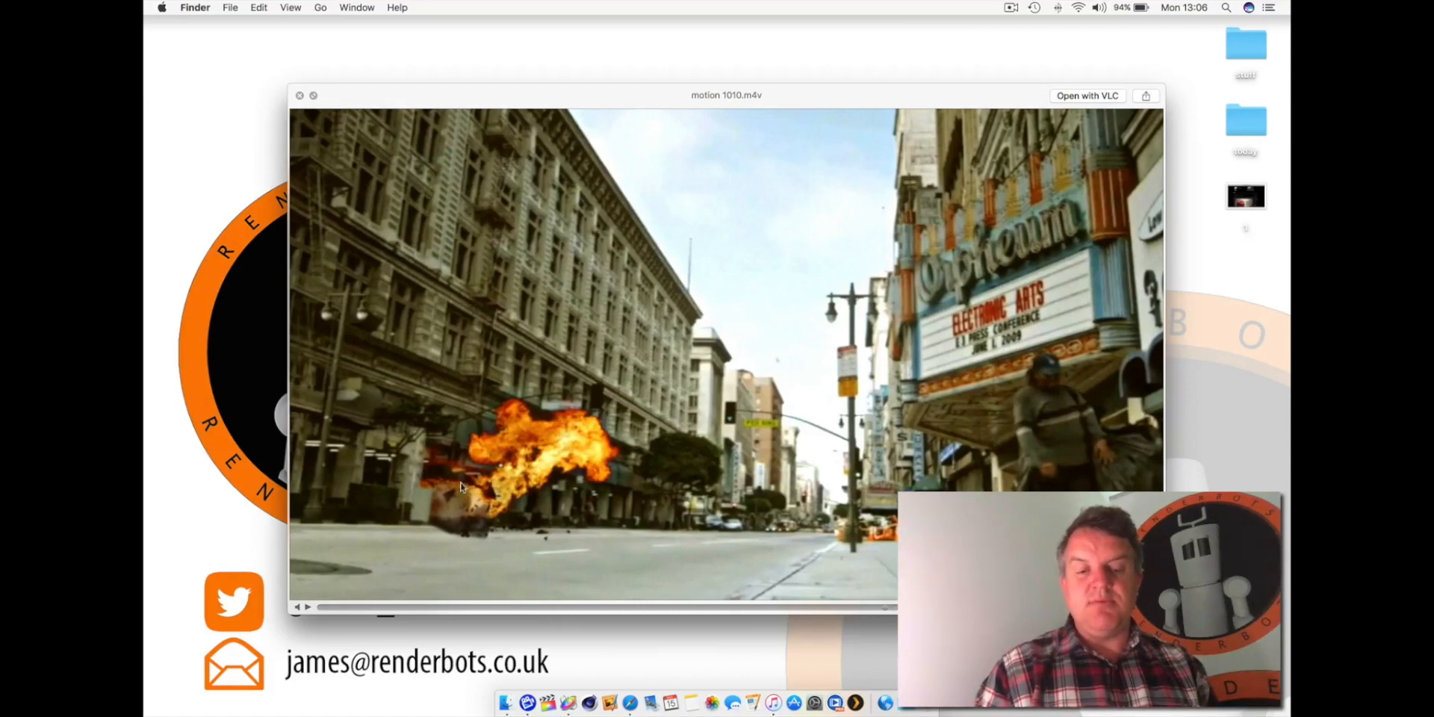
mouse_move(542, 430)
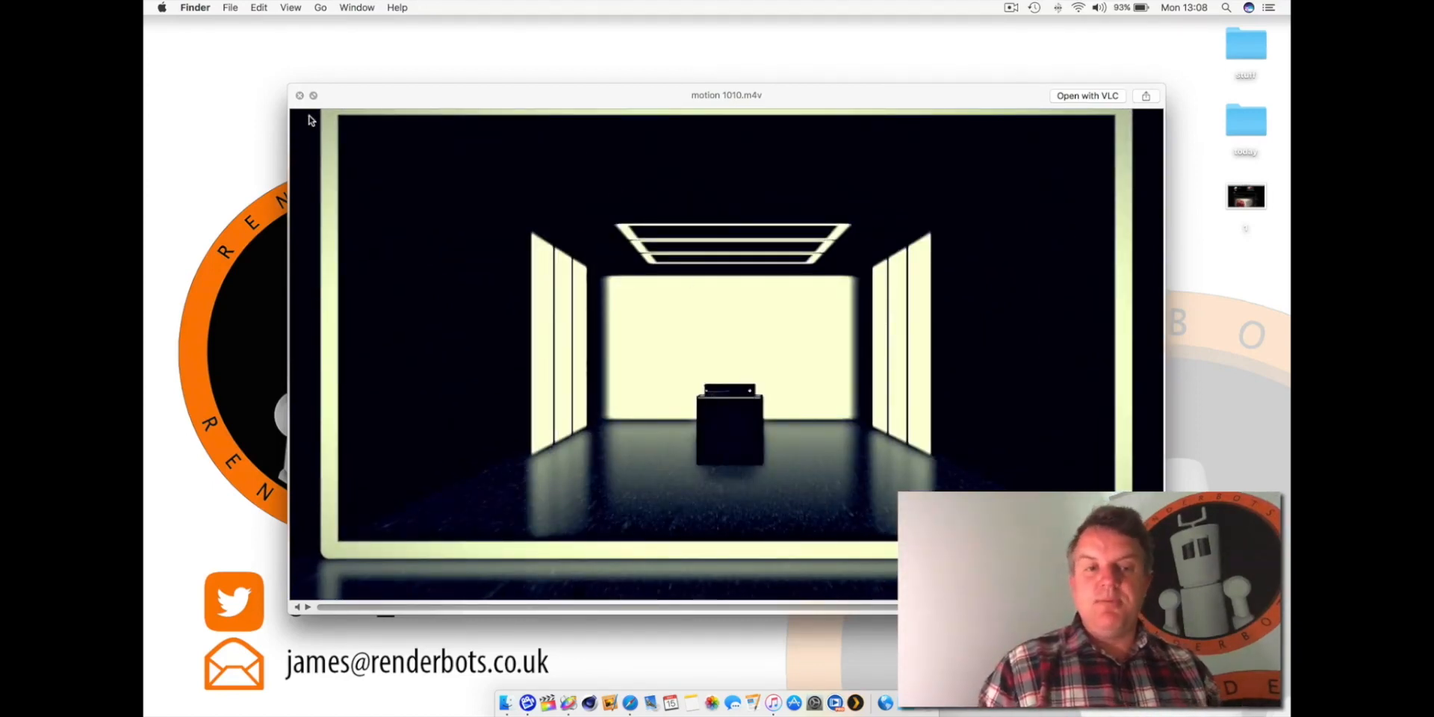
Step: Close the Quick Look preview and launch Motion from the Dock
click(299, 96)
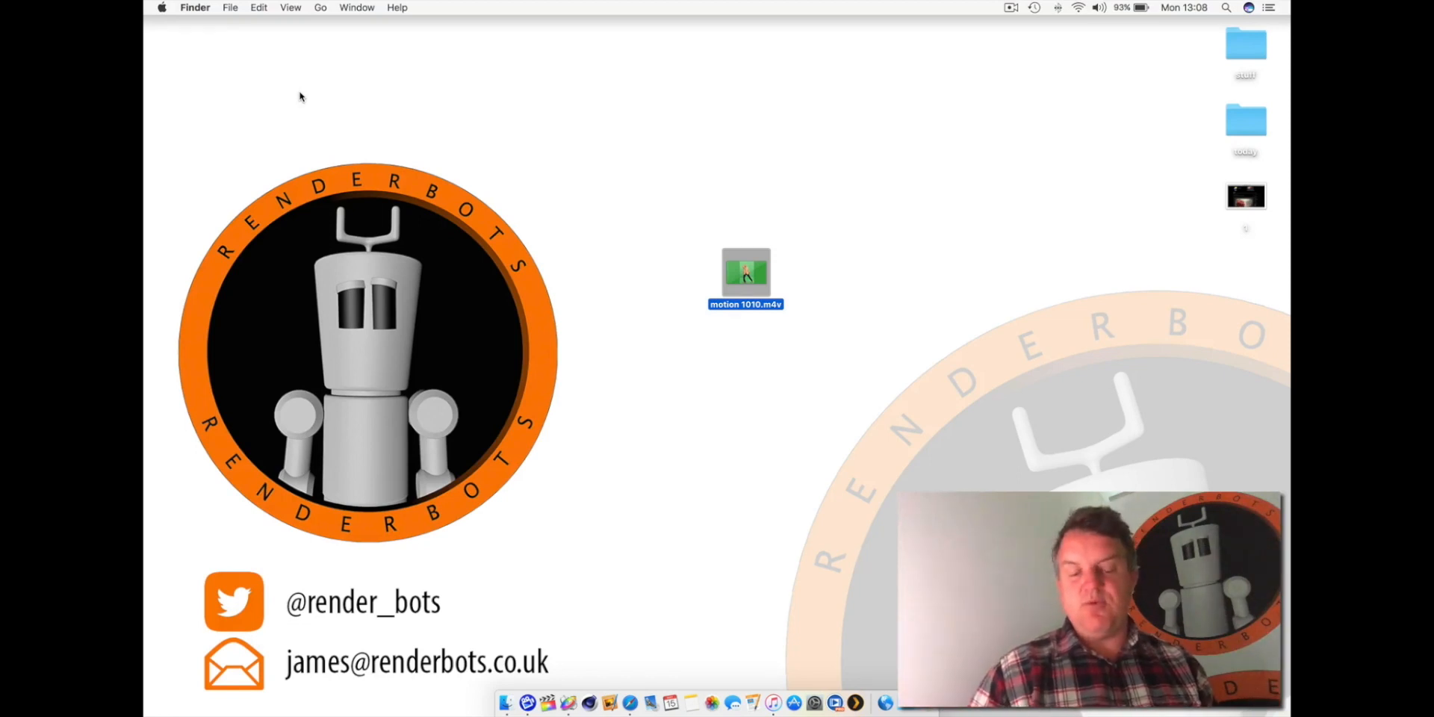
mouse_move(595, 662)
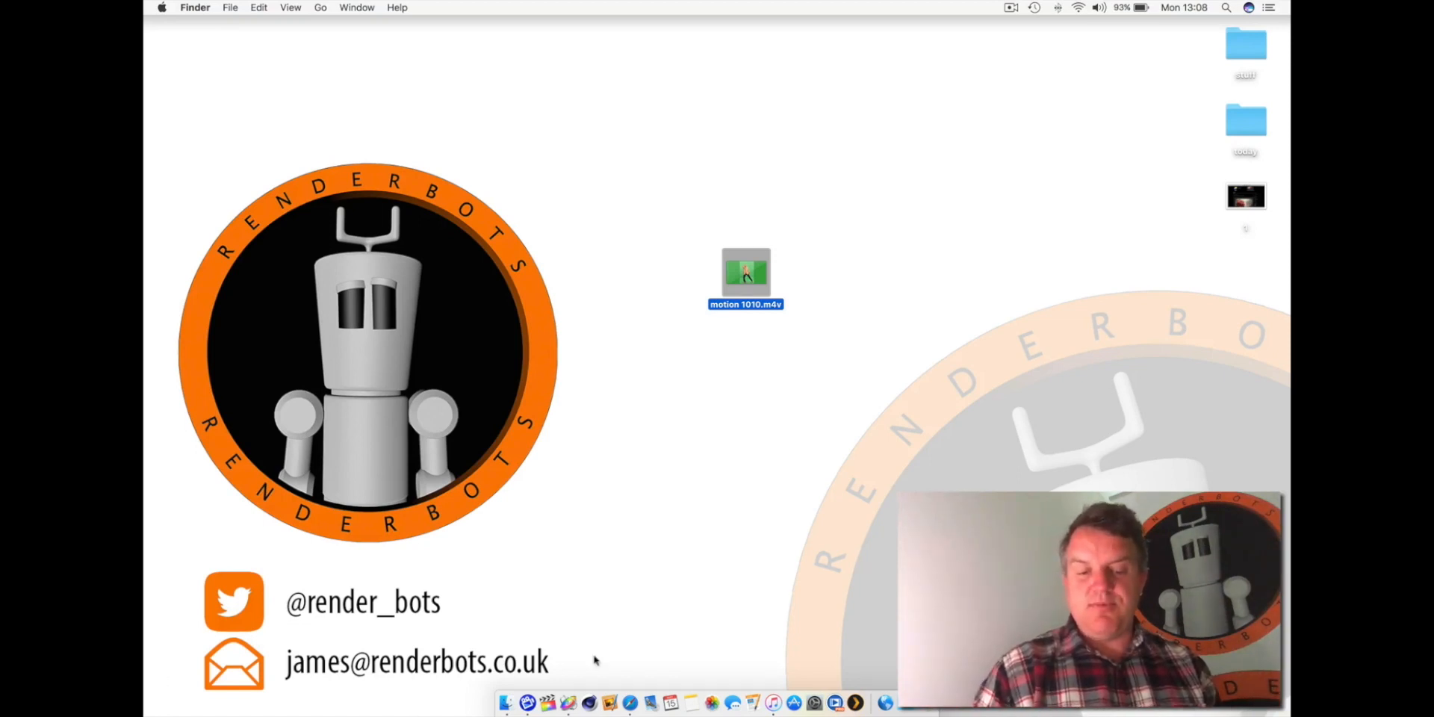
click(566, 702)
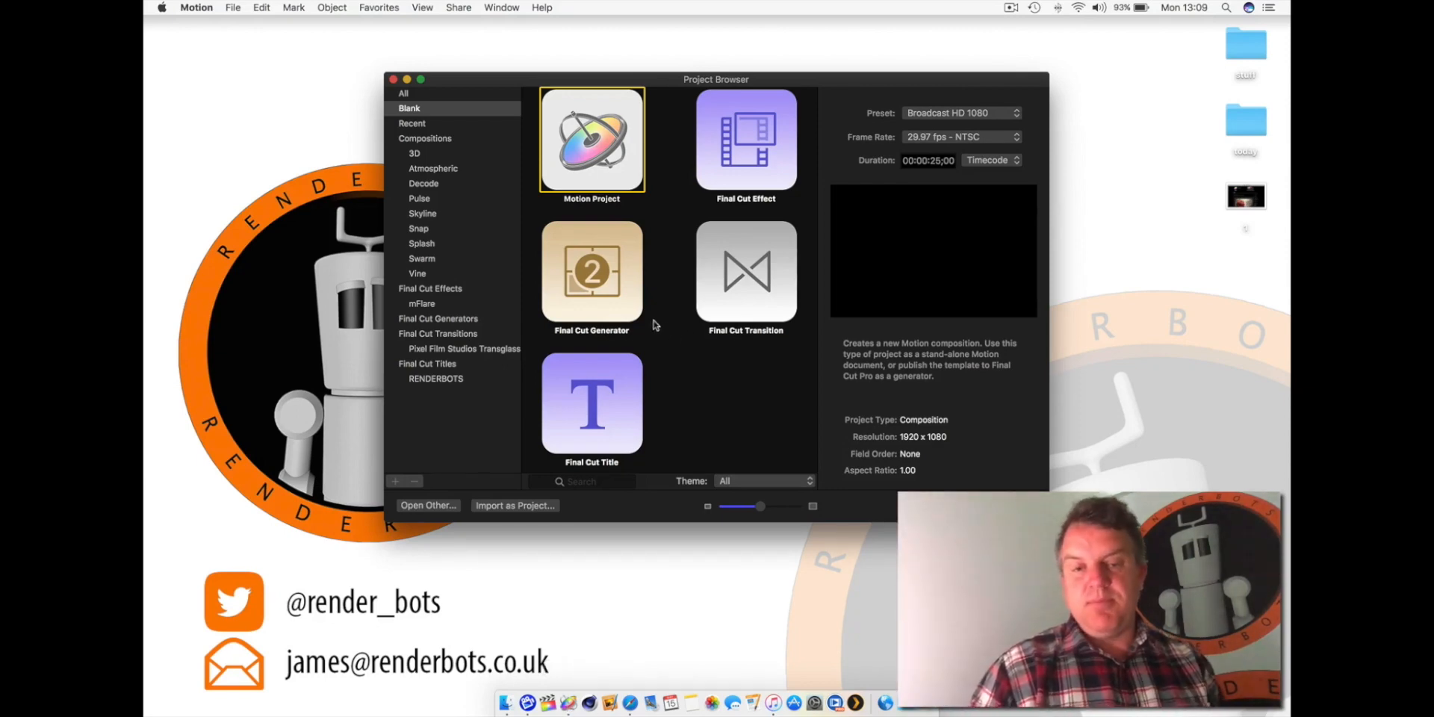
mouse_move(665, 278)
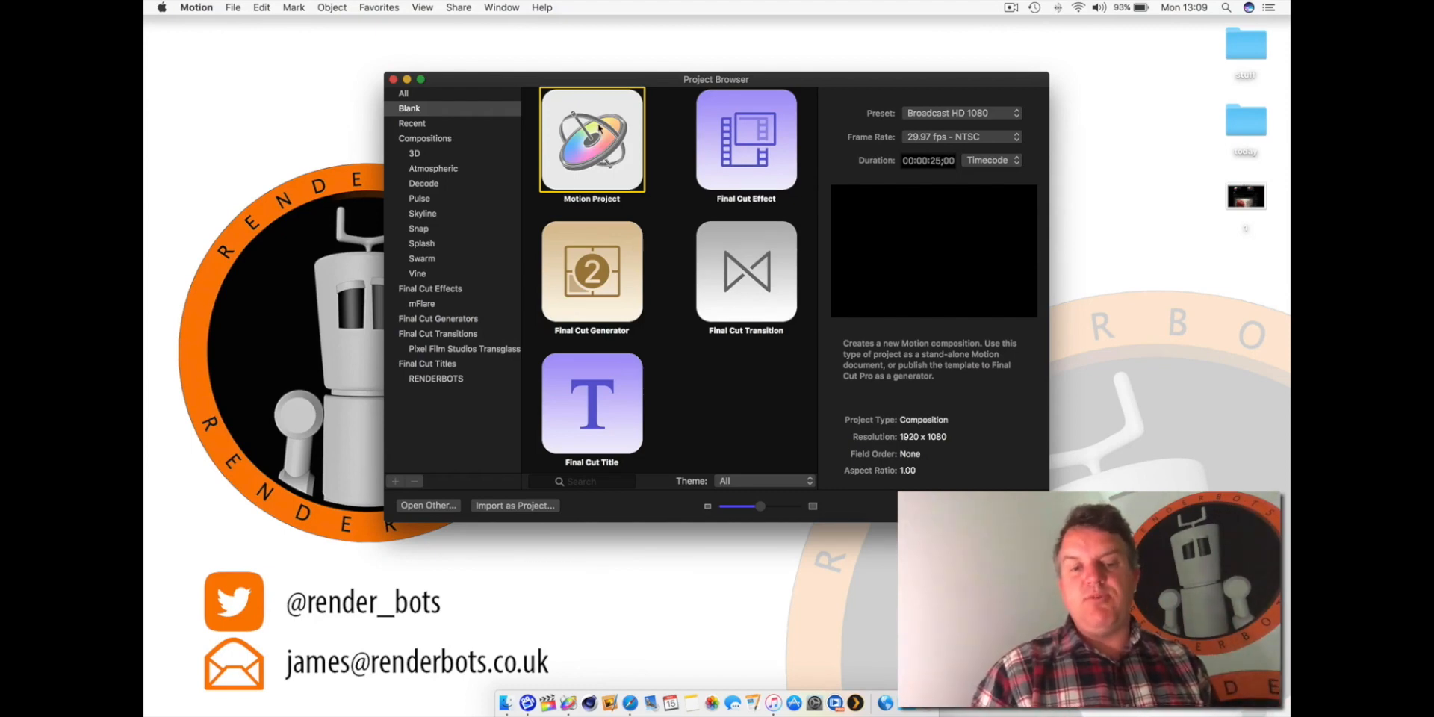
Step: Compare the Final Cut Generator and Final Cut Title templates, then settle on Motion Project
click(592, 271)
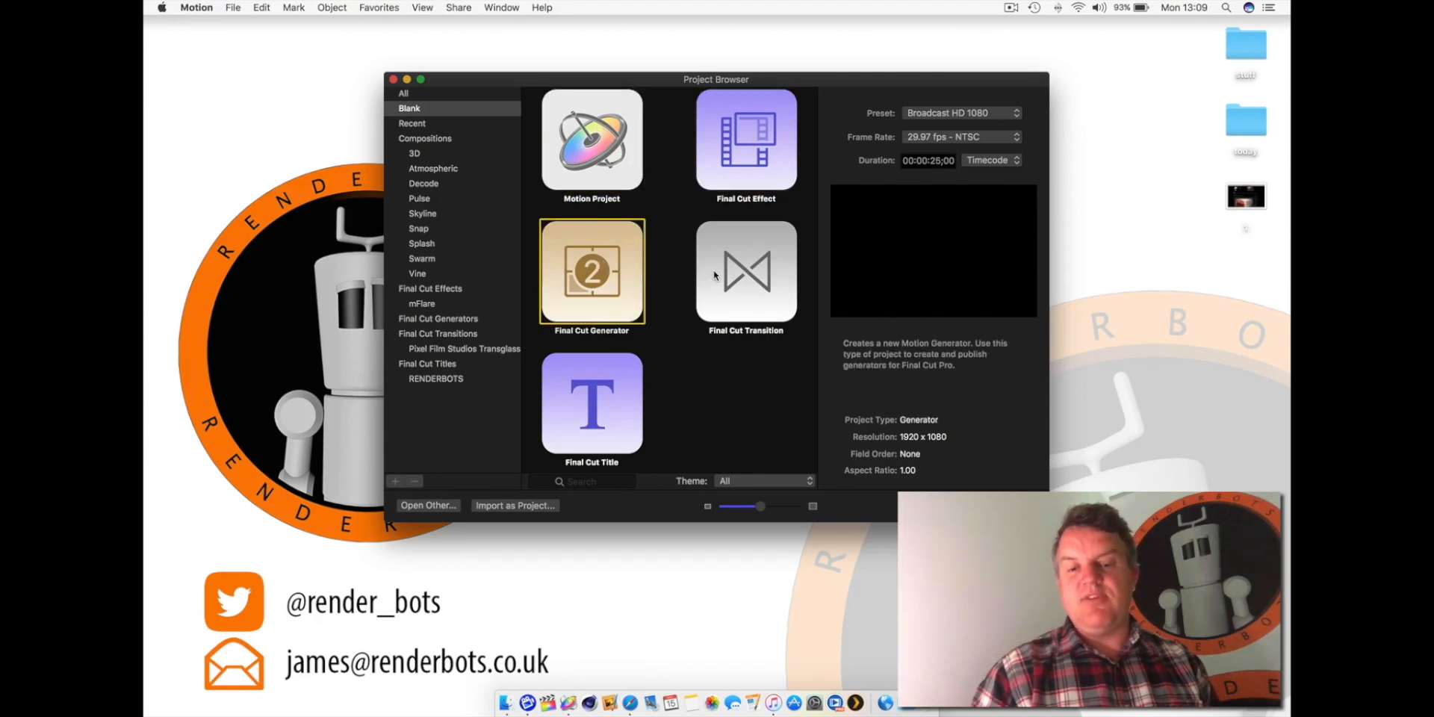
click(591, 402)
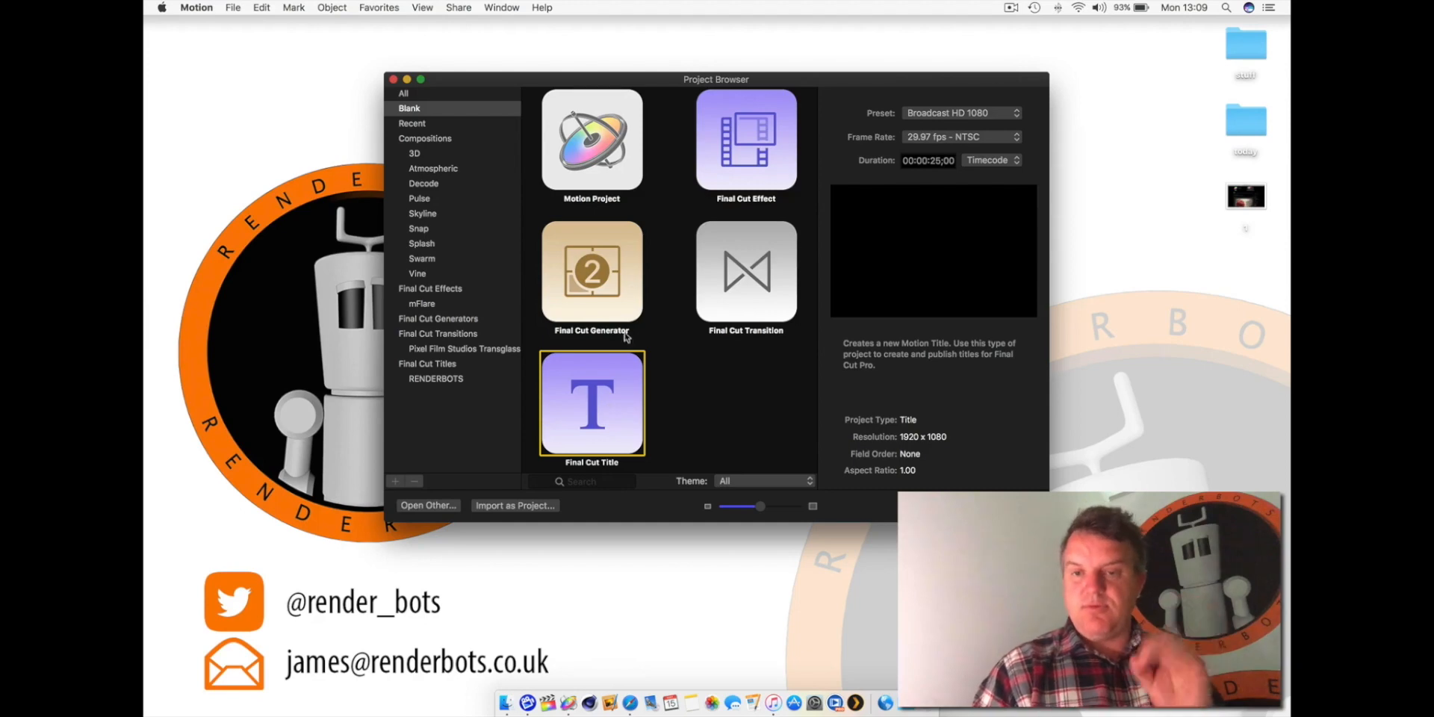
click(592, 142)
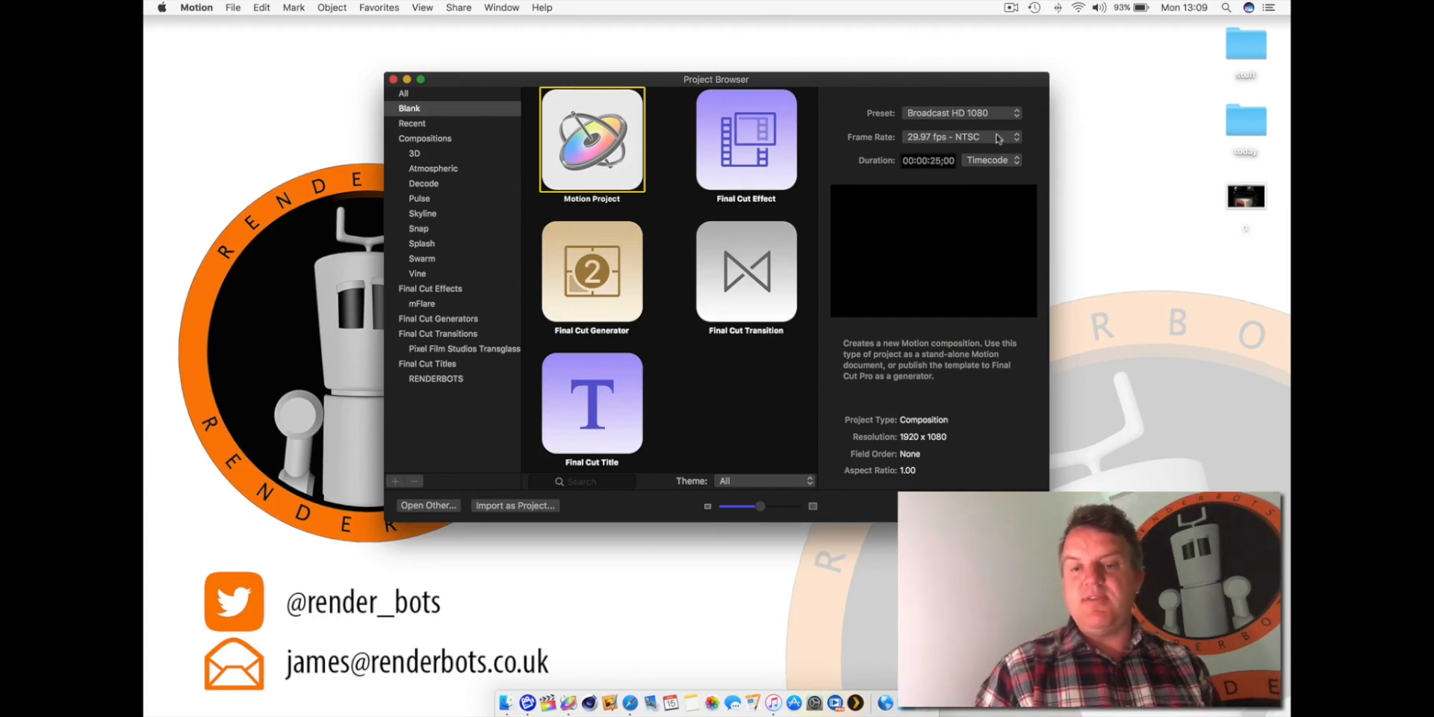
mouse_move(999, 126)
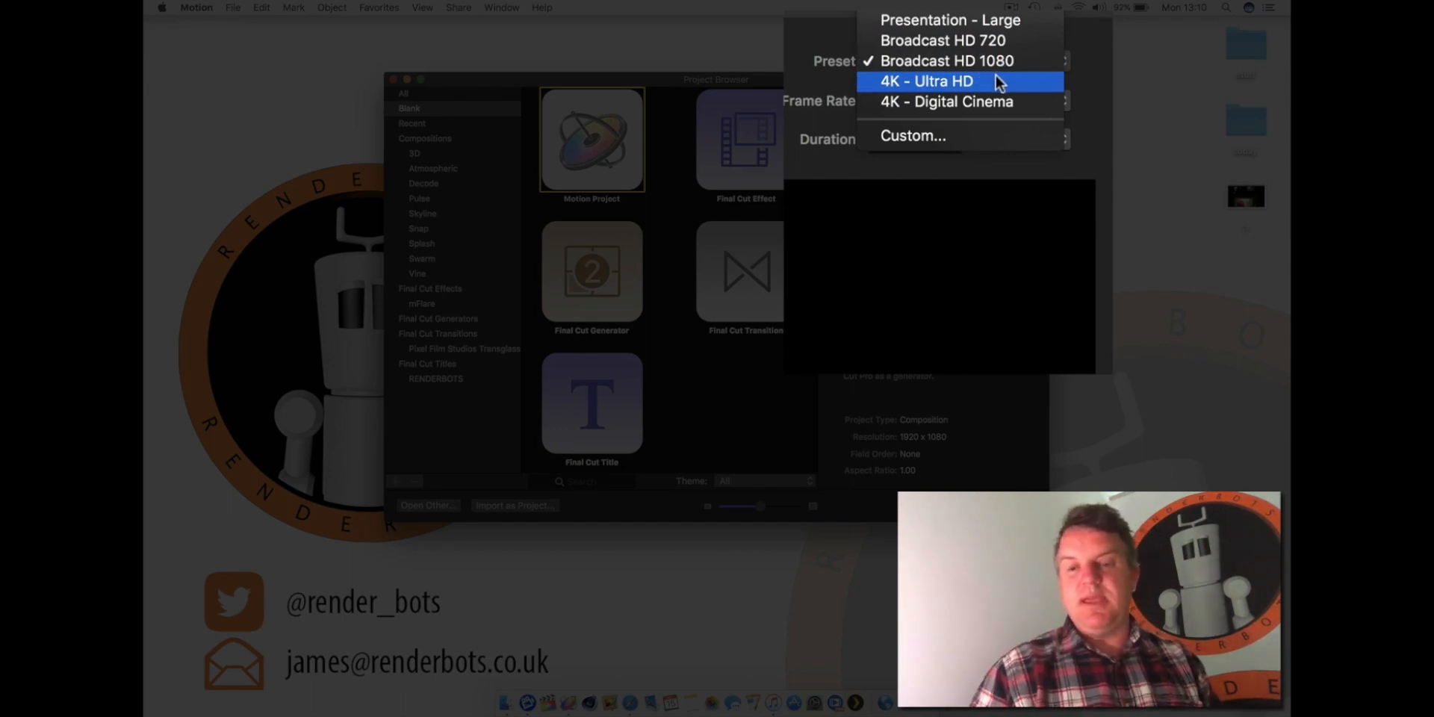
mouse_move(978, 42)
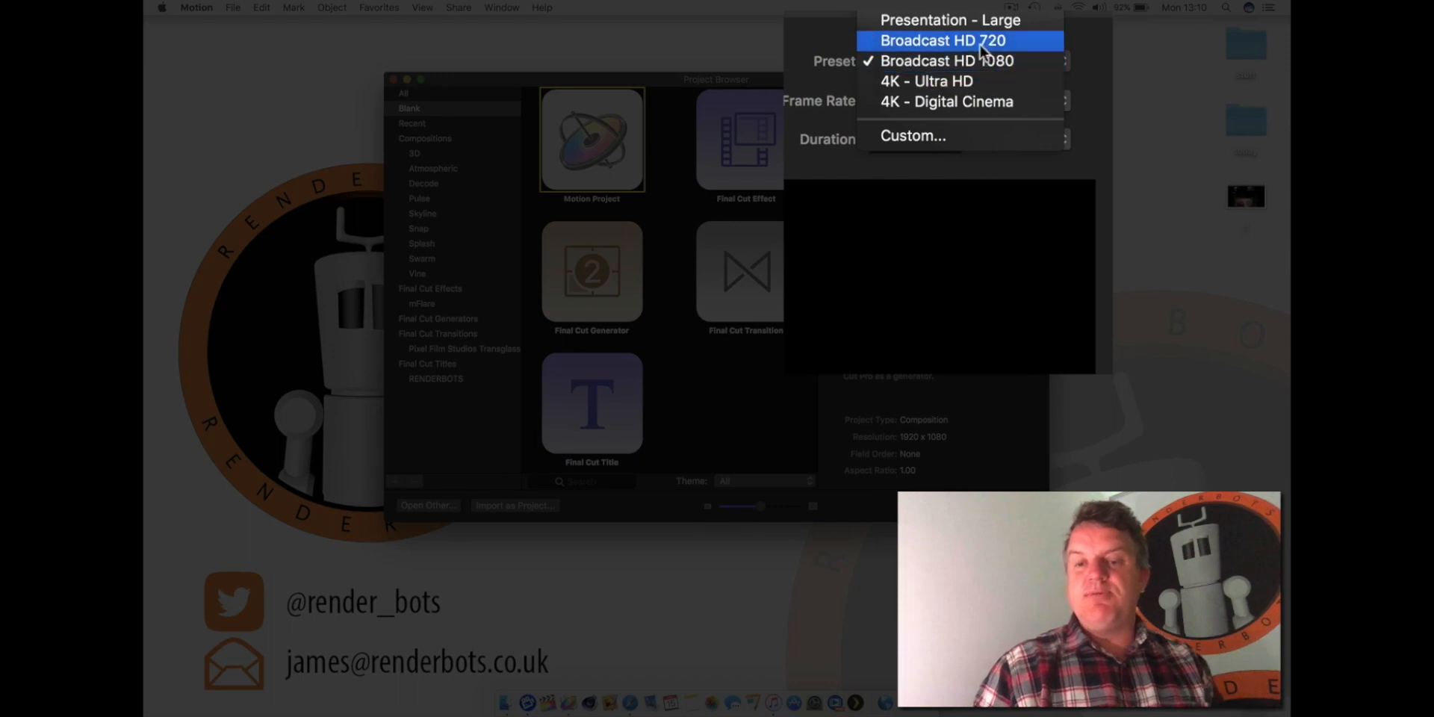
mouse_move(953, 69)
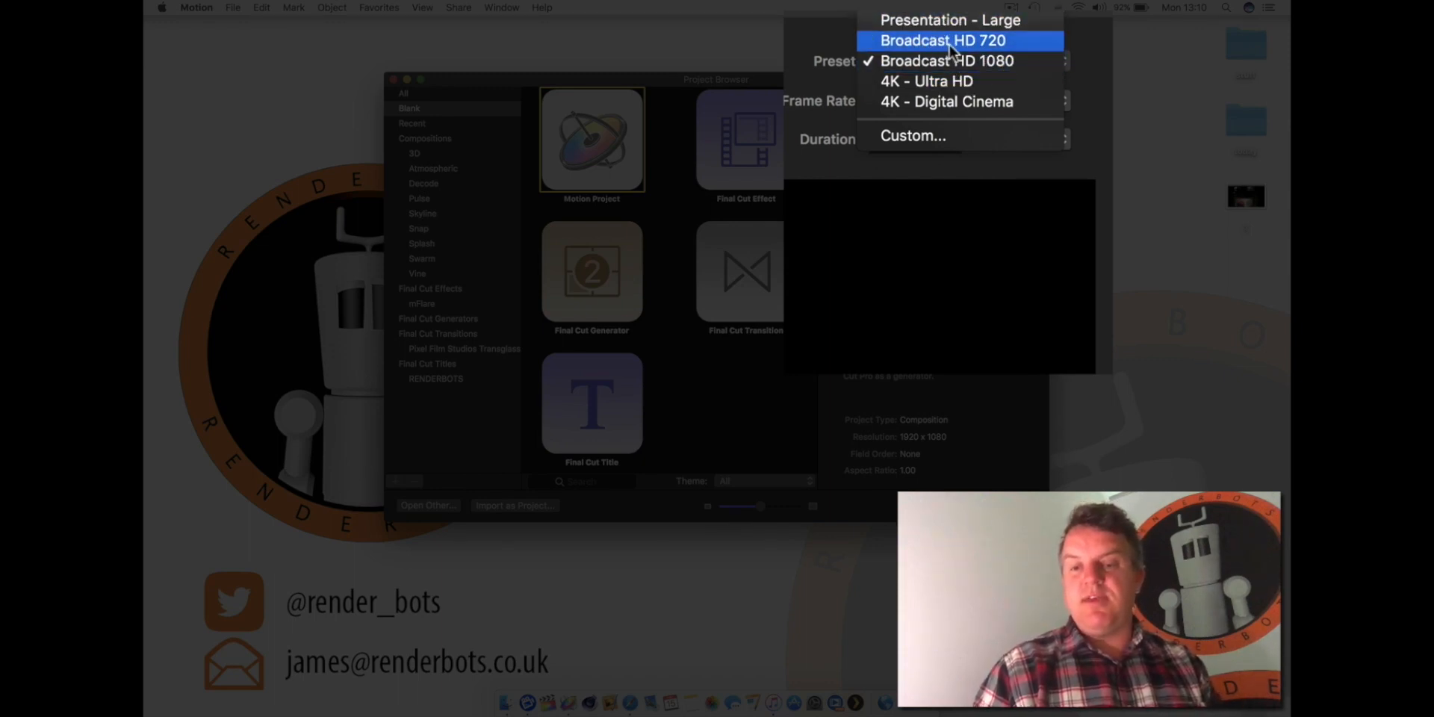
Step: Choose the Broadcast HD 720 preset from the Preset pop-up
click(942, 41)
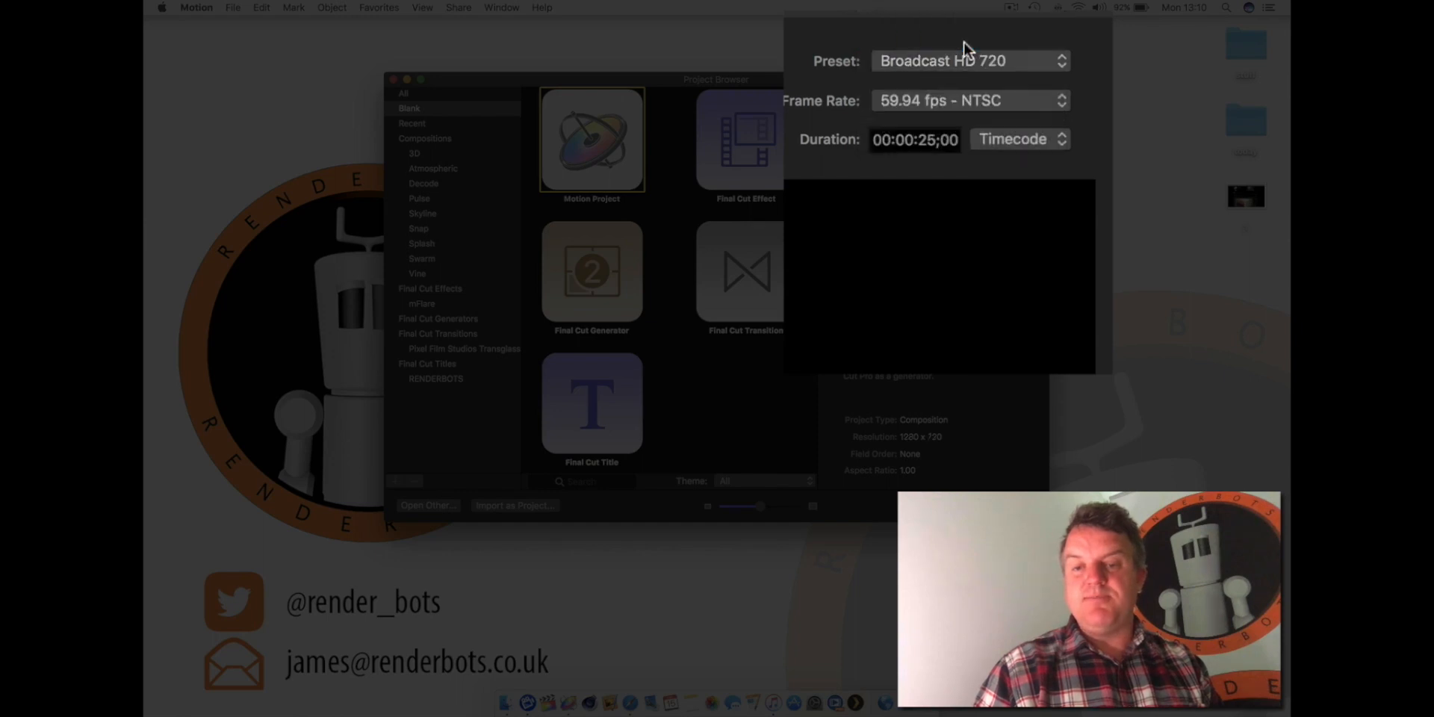
mouse_move(977, 78)
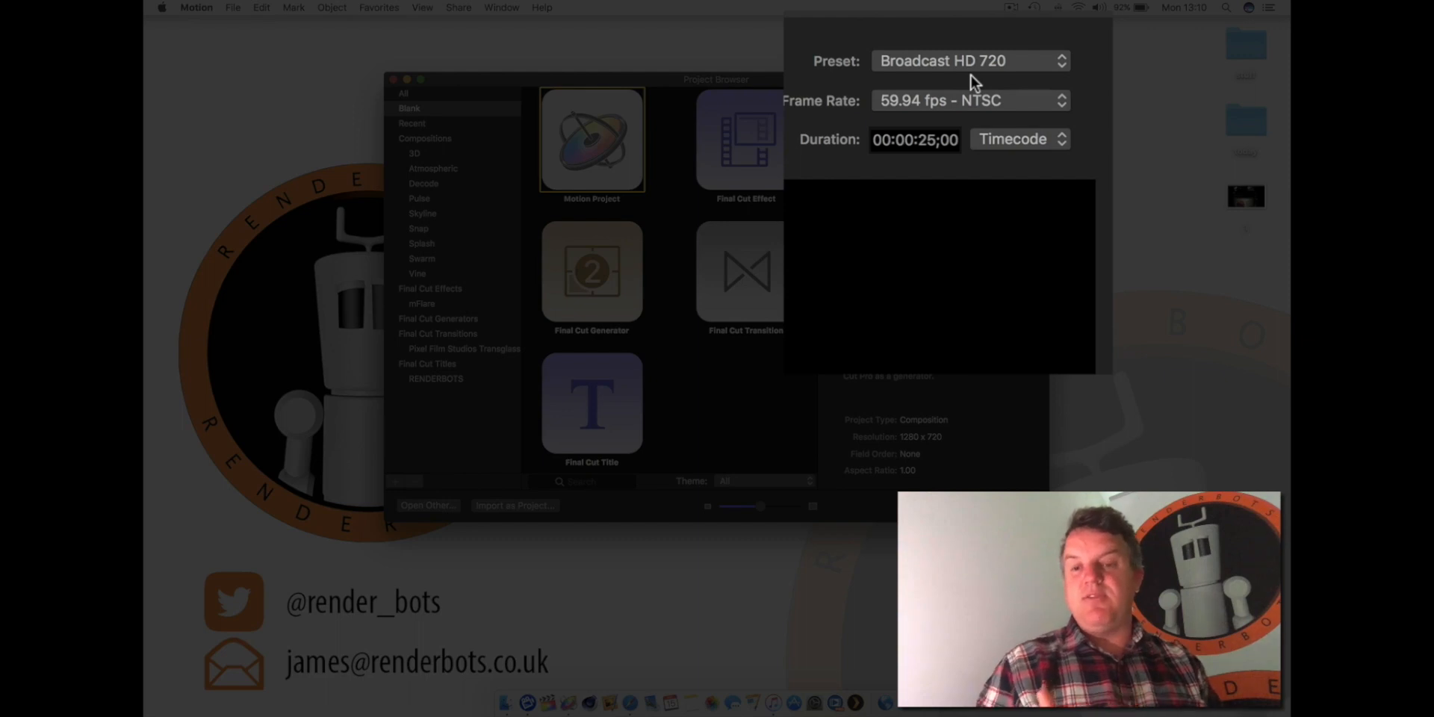
click(971, 60)
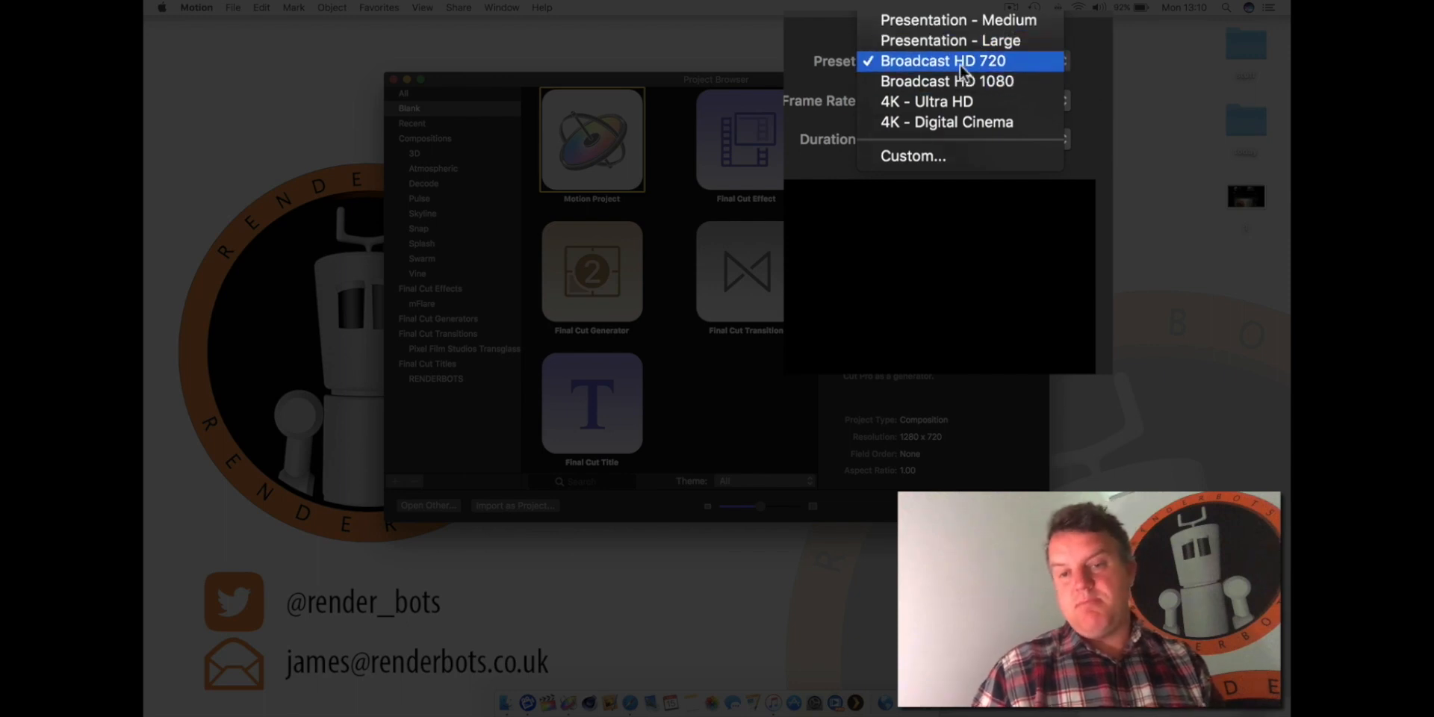
click(950, 60)
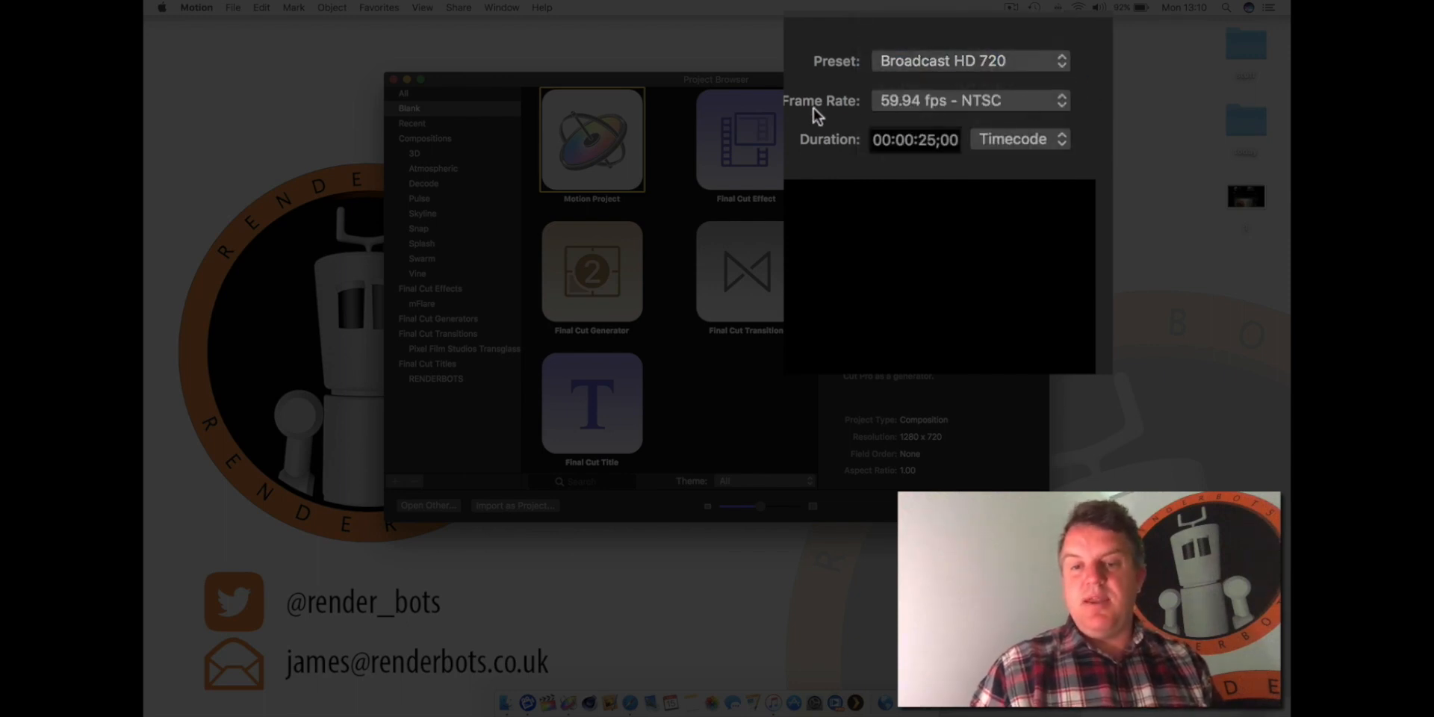
mouse_move(1028, 111)
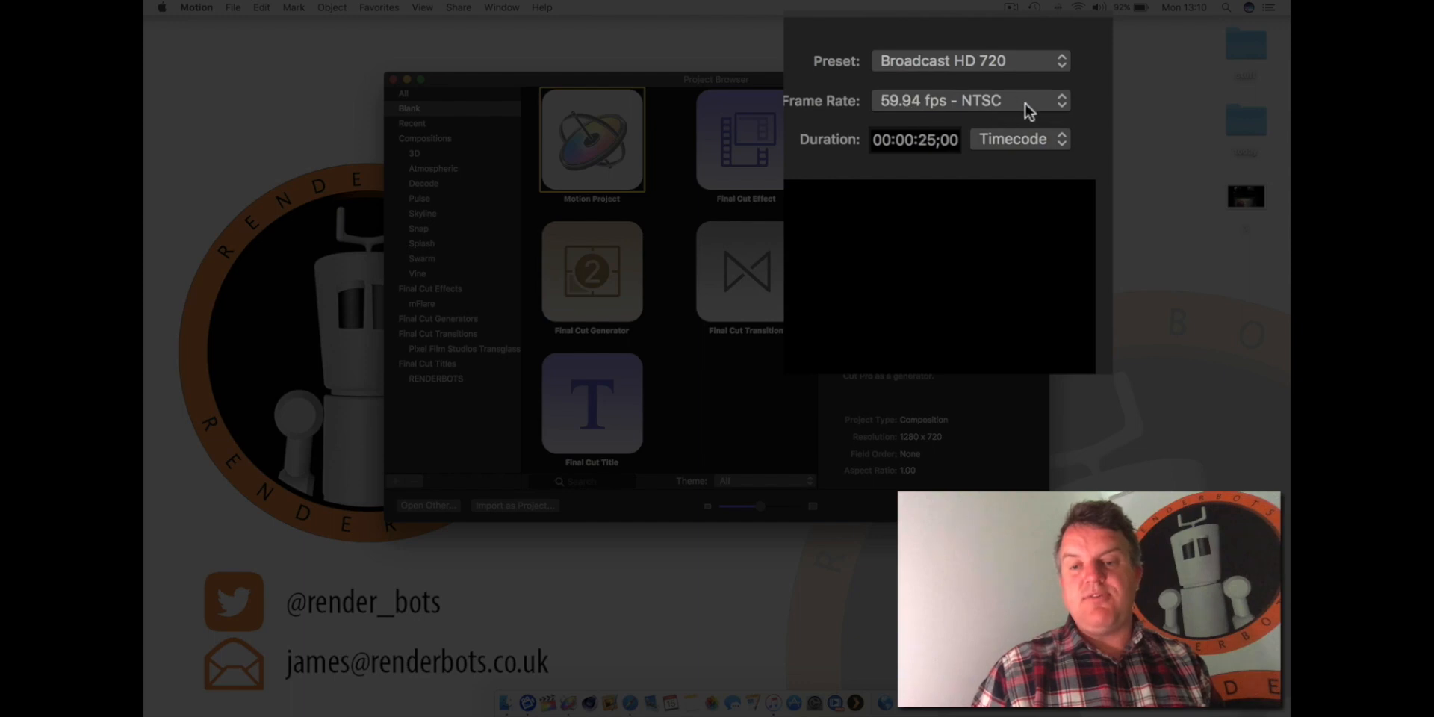
Step: Change the frame rate from 59.94 fps NTSC to 25 fps
click(968, 101)
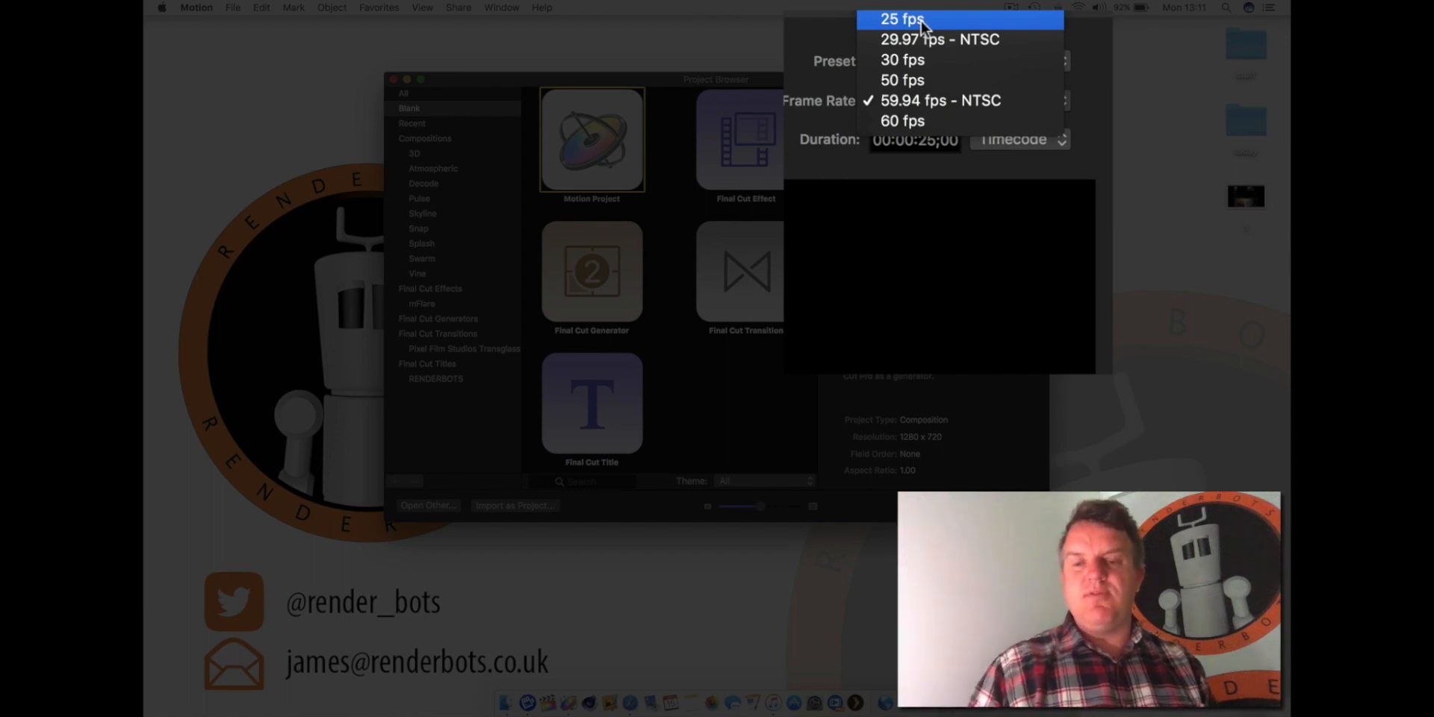
mouse_move(947, 22)
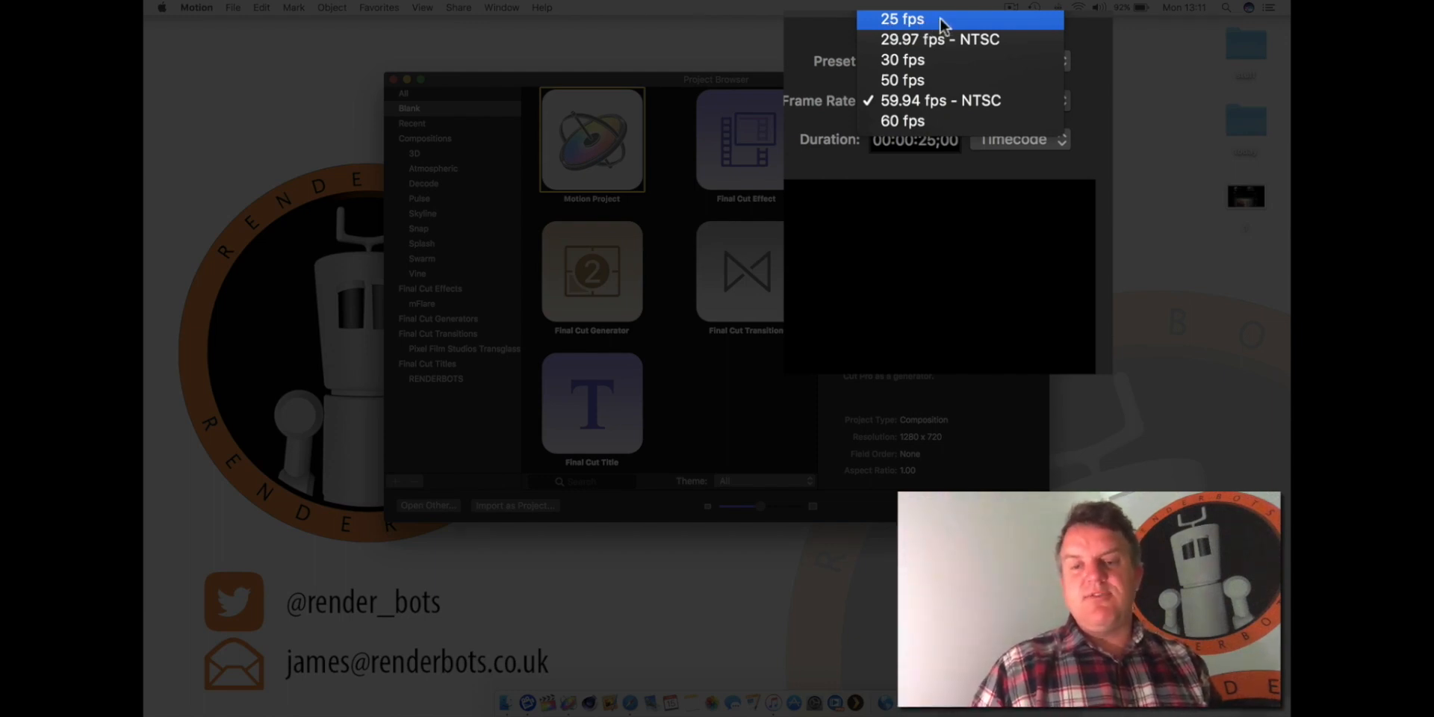
click(902, 18)
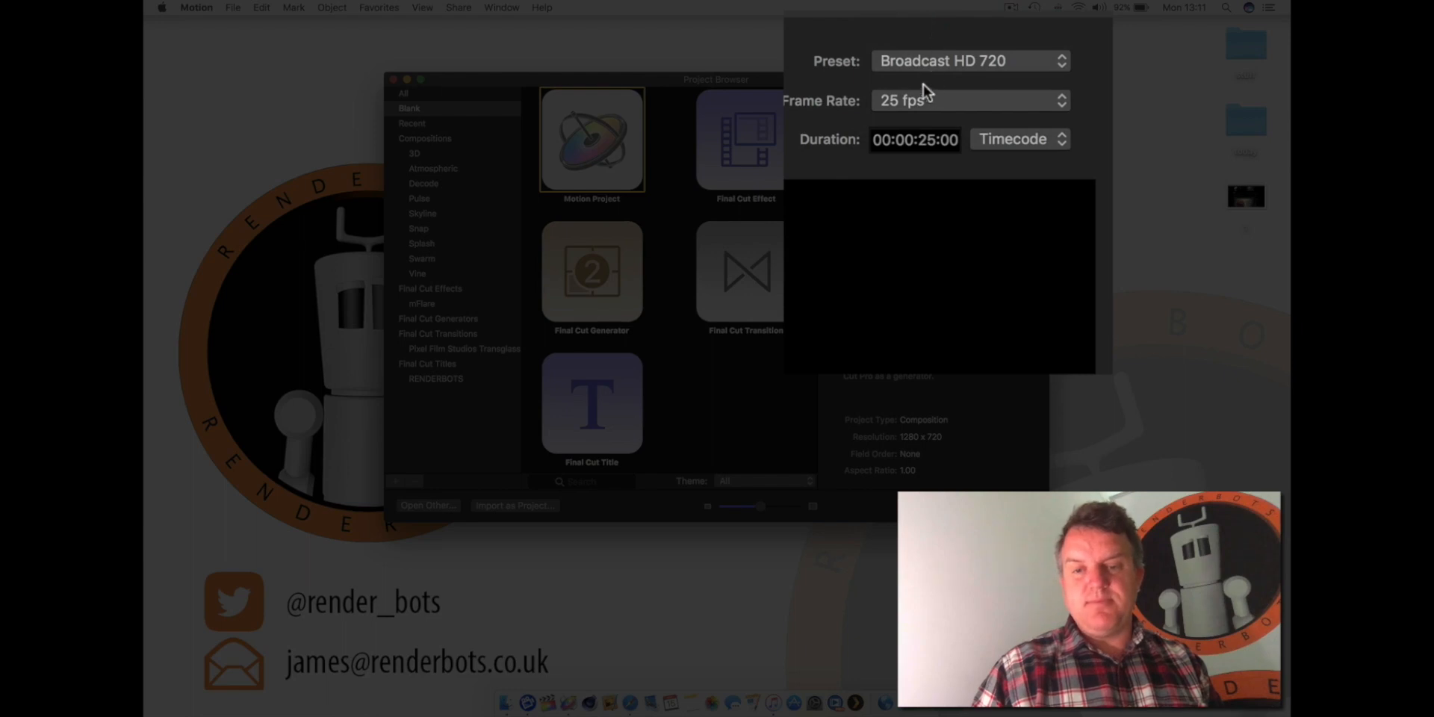
mouse_move(878, 119)
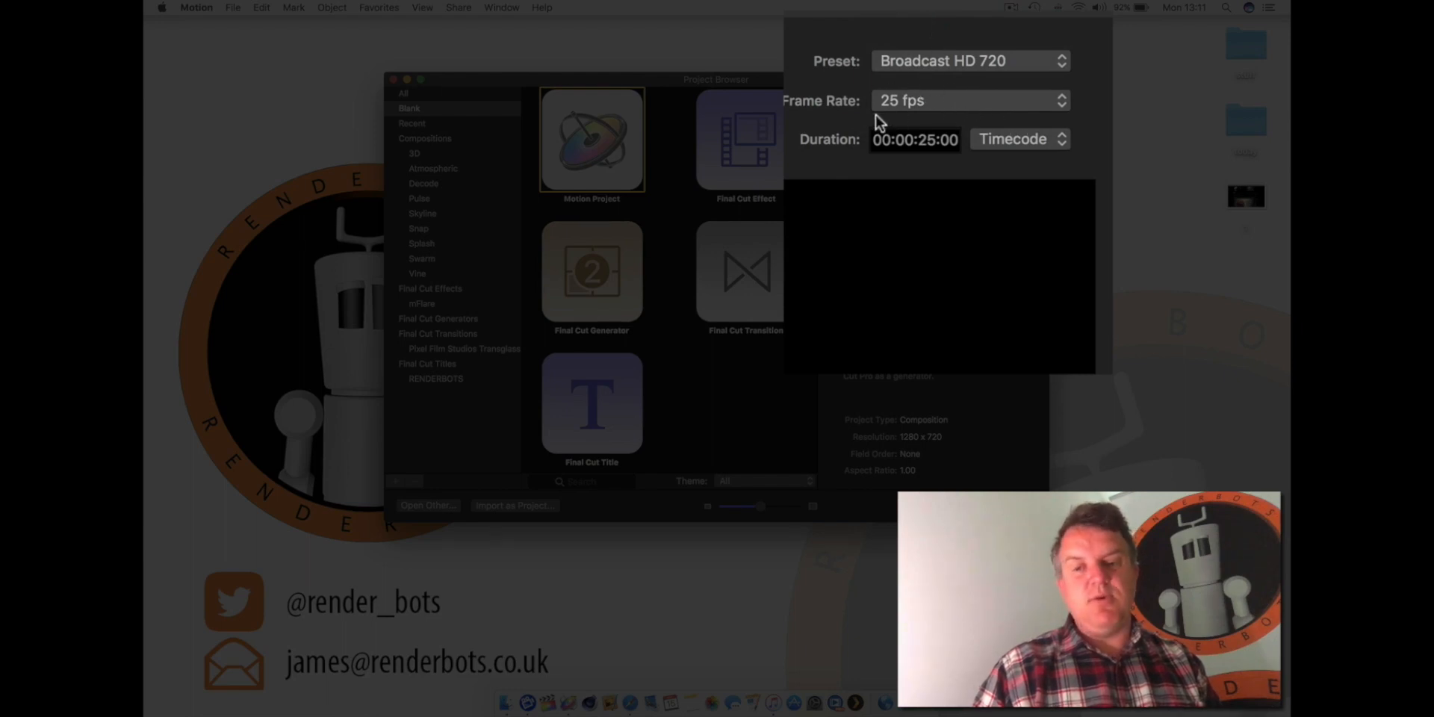
mouse_move(893, 112)
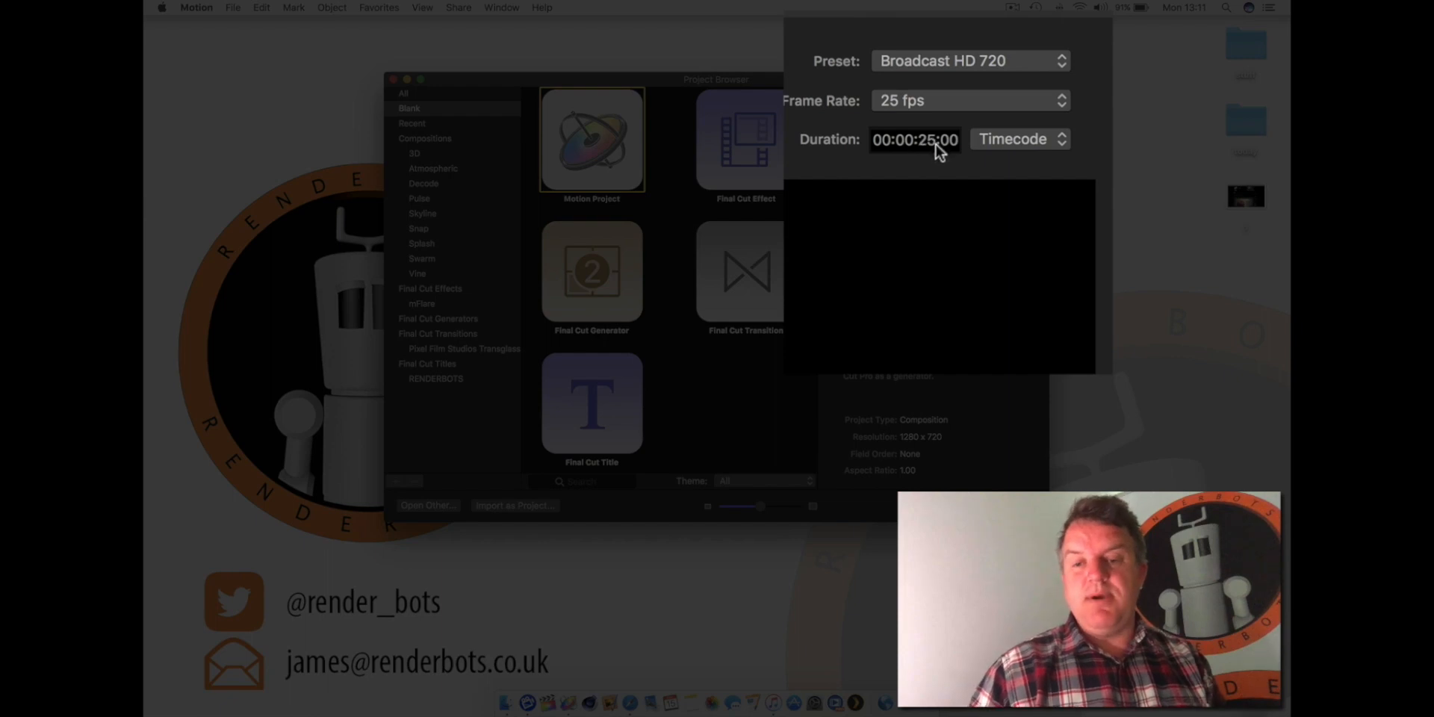
Step: Edit the Duration field to 00:00:30:00
click(926, 140)
text(30)
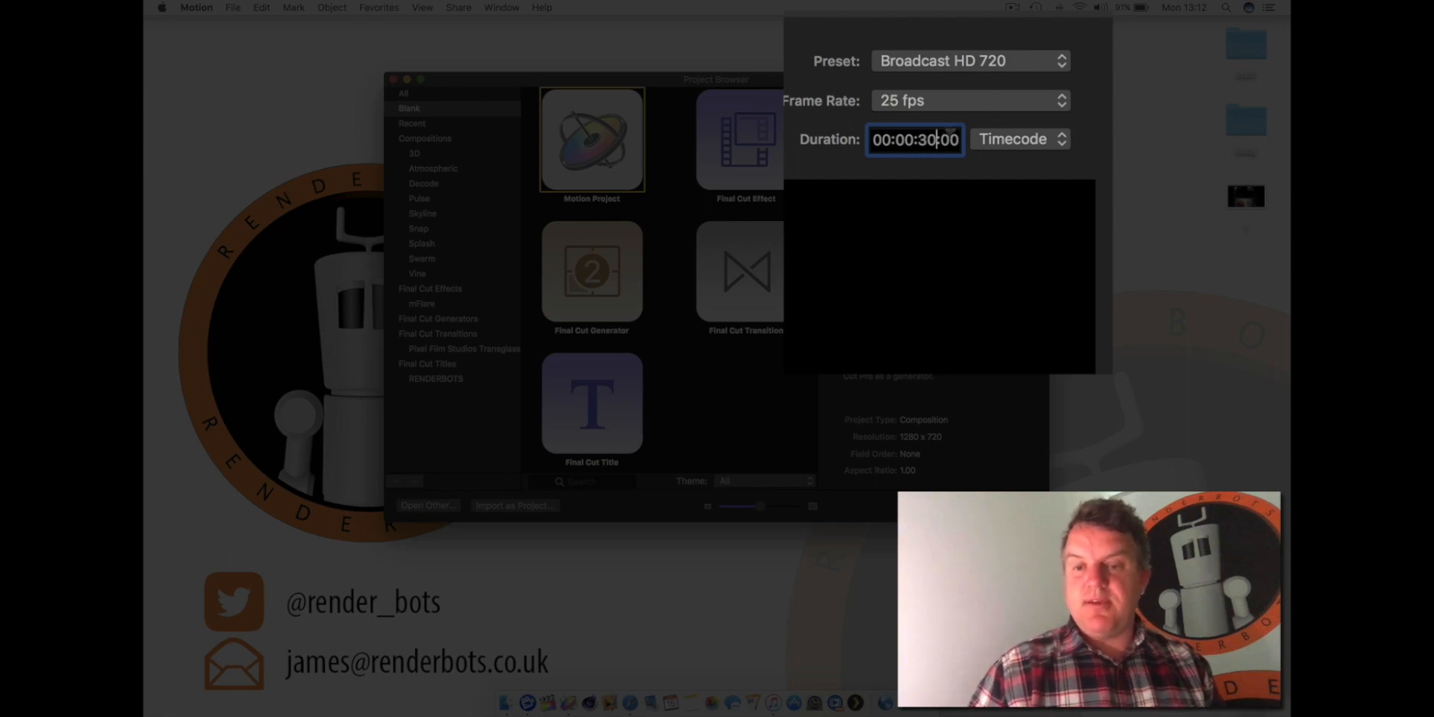
mouse_move(915, 245)
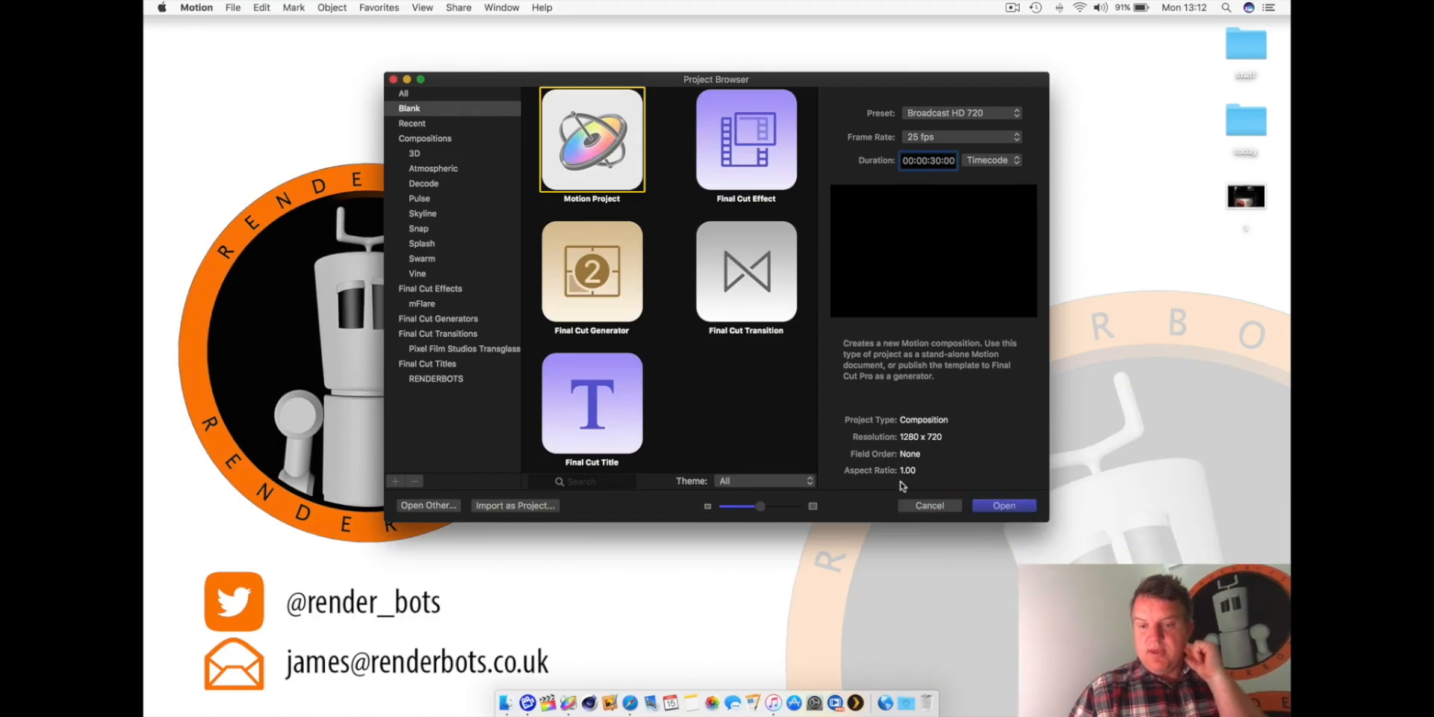
mouse_move(915, 472)
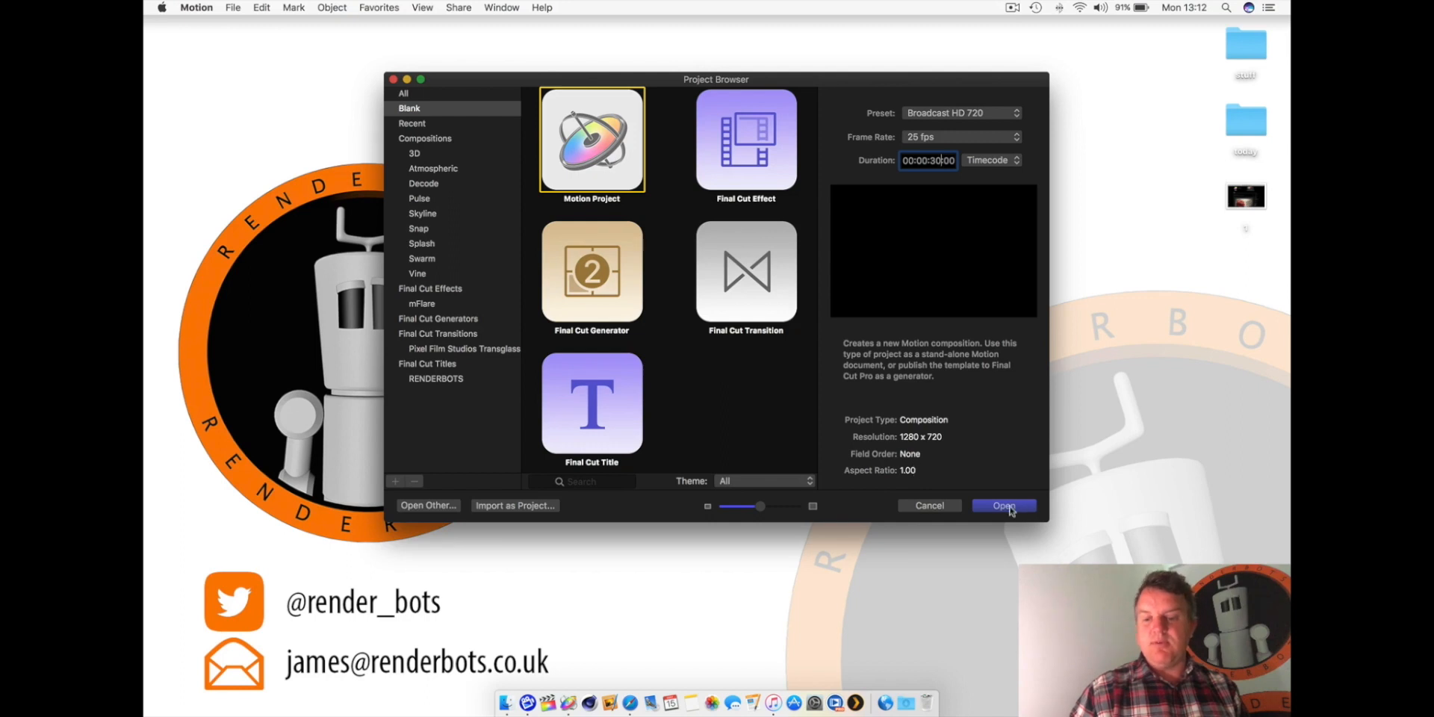
Step: Create the Motion project with Open, landing in the empty workspace with the Library
click(1004, 505)
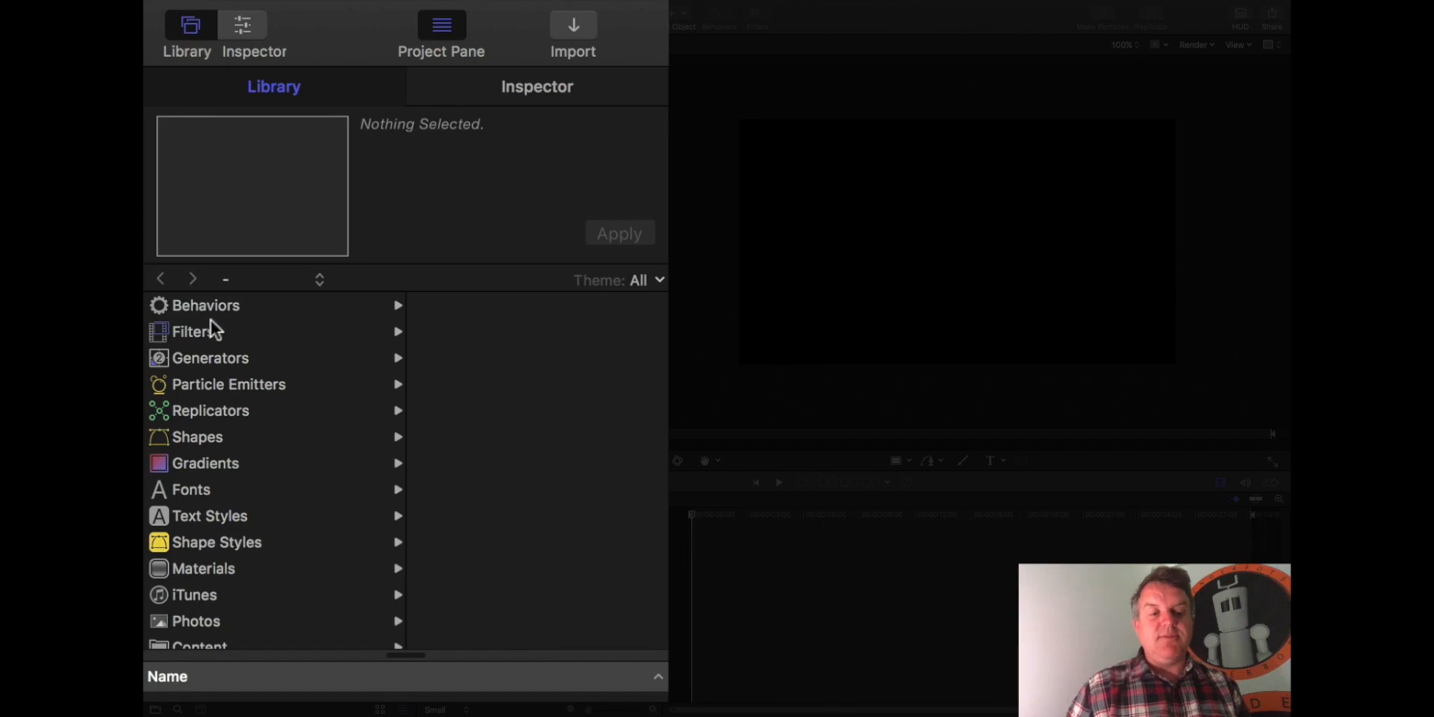
Step: Browse the Library's Particle Emitters, Fonts, Materials and Text Styles collections
click(227, 384)
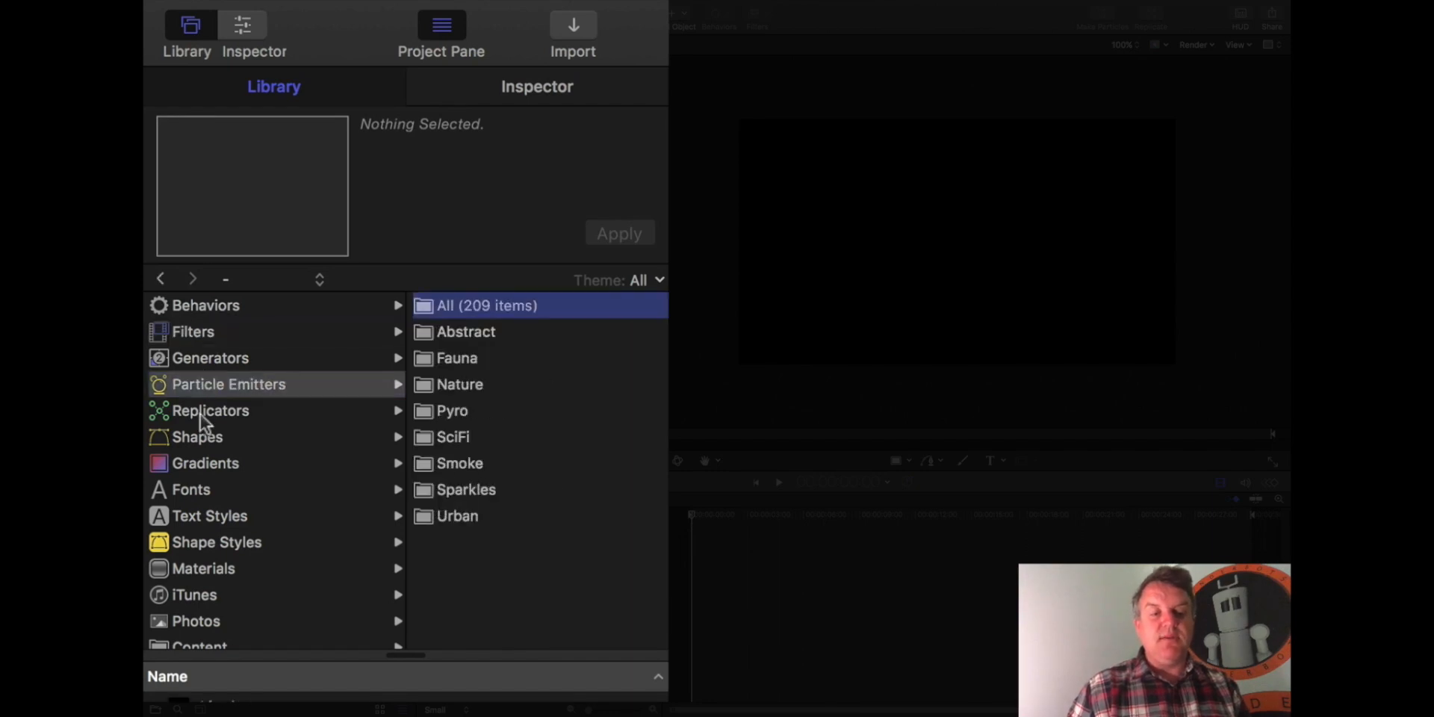
click(191, 489)
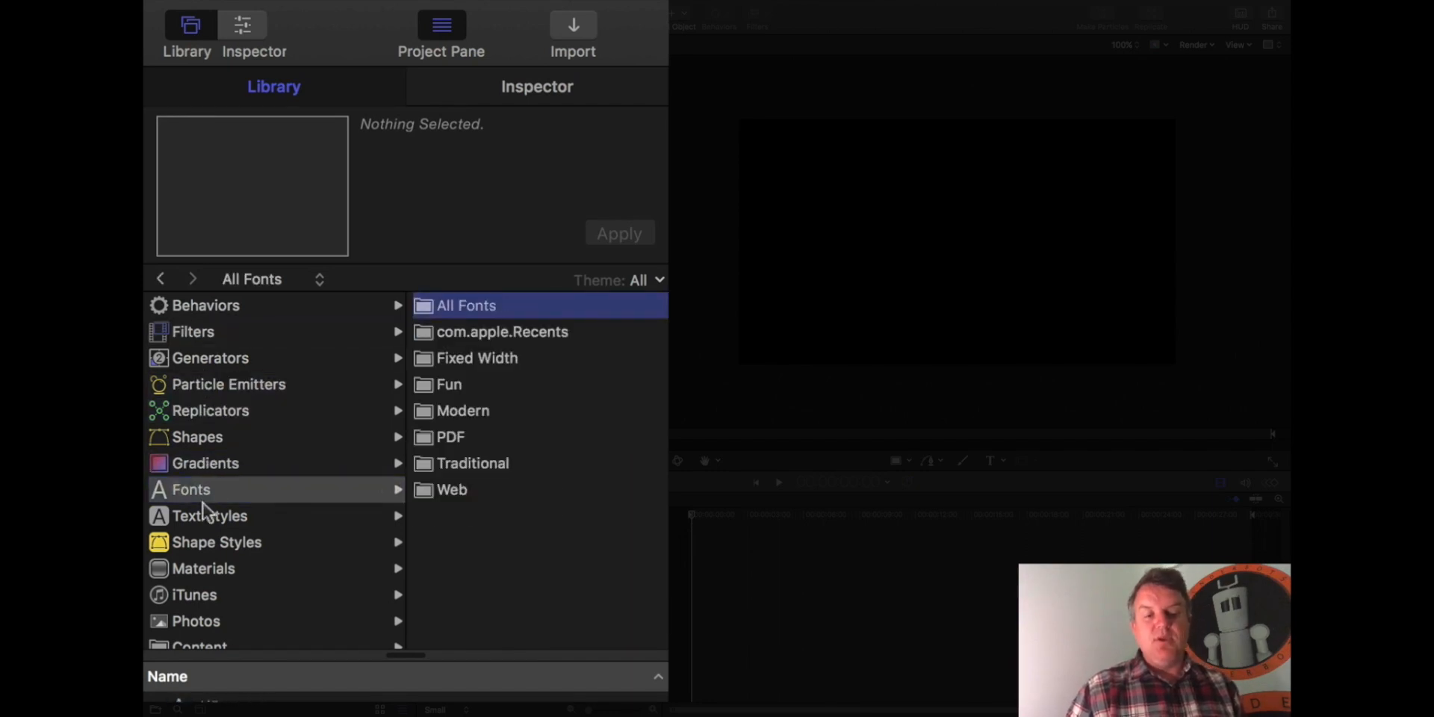
click(203, 567)
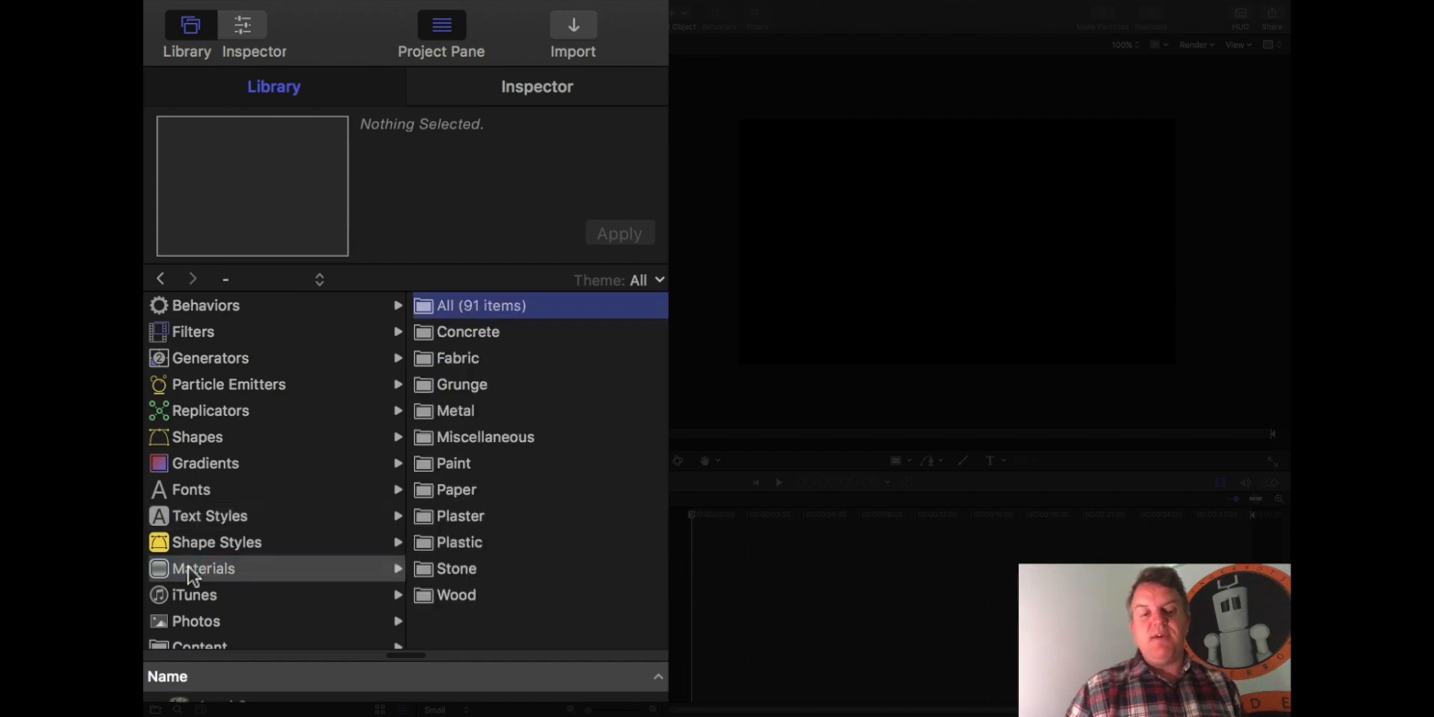
click(209, 517)
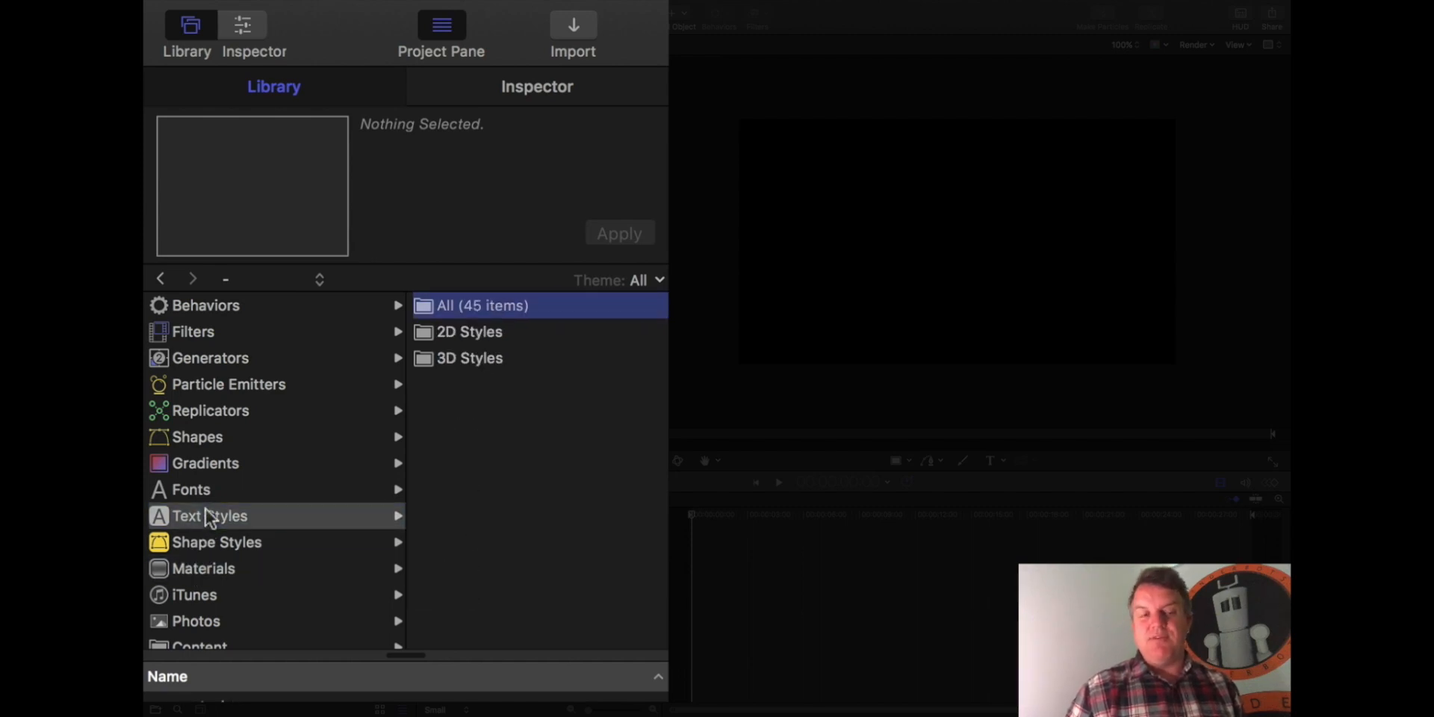
mouse_move(191, 45)
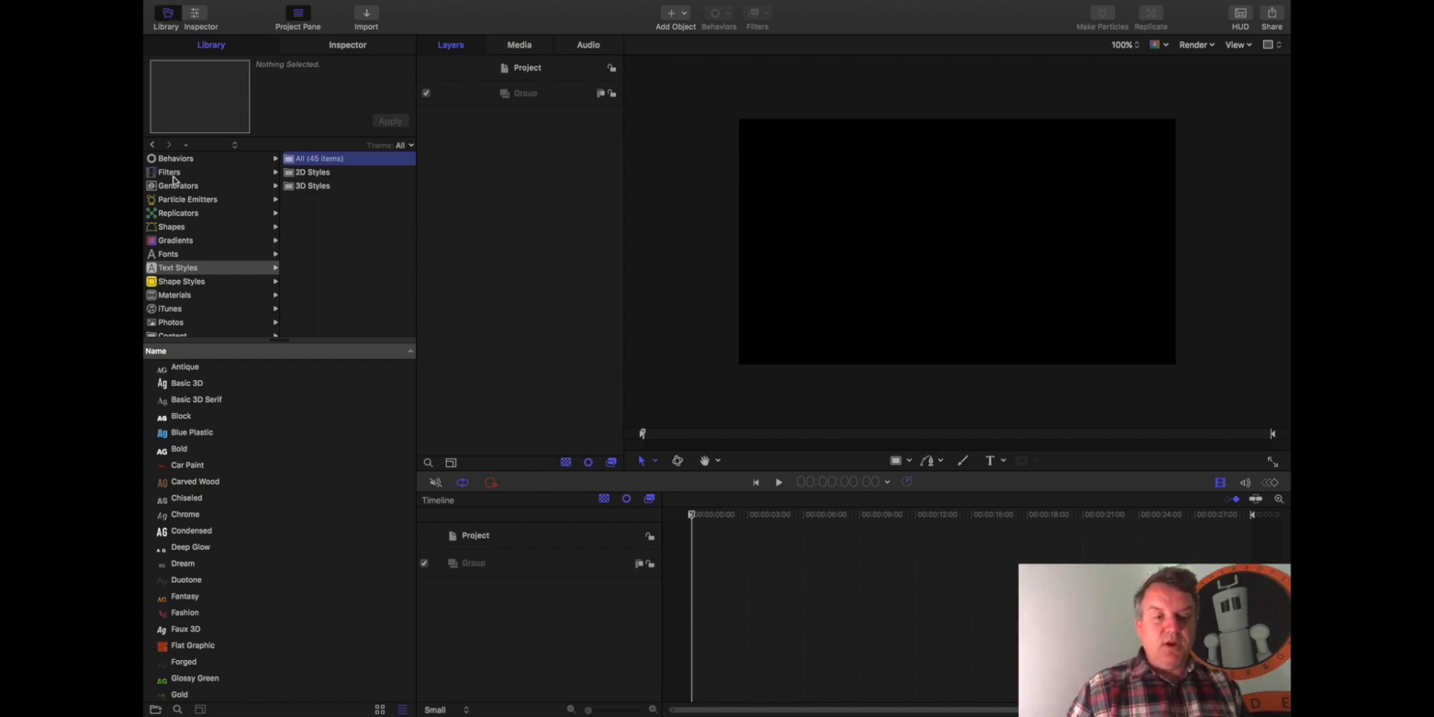
Step: Look at Filters and Generators, then narrow Particle Emitters to the SciFi category
click(169, 172)
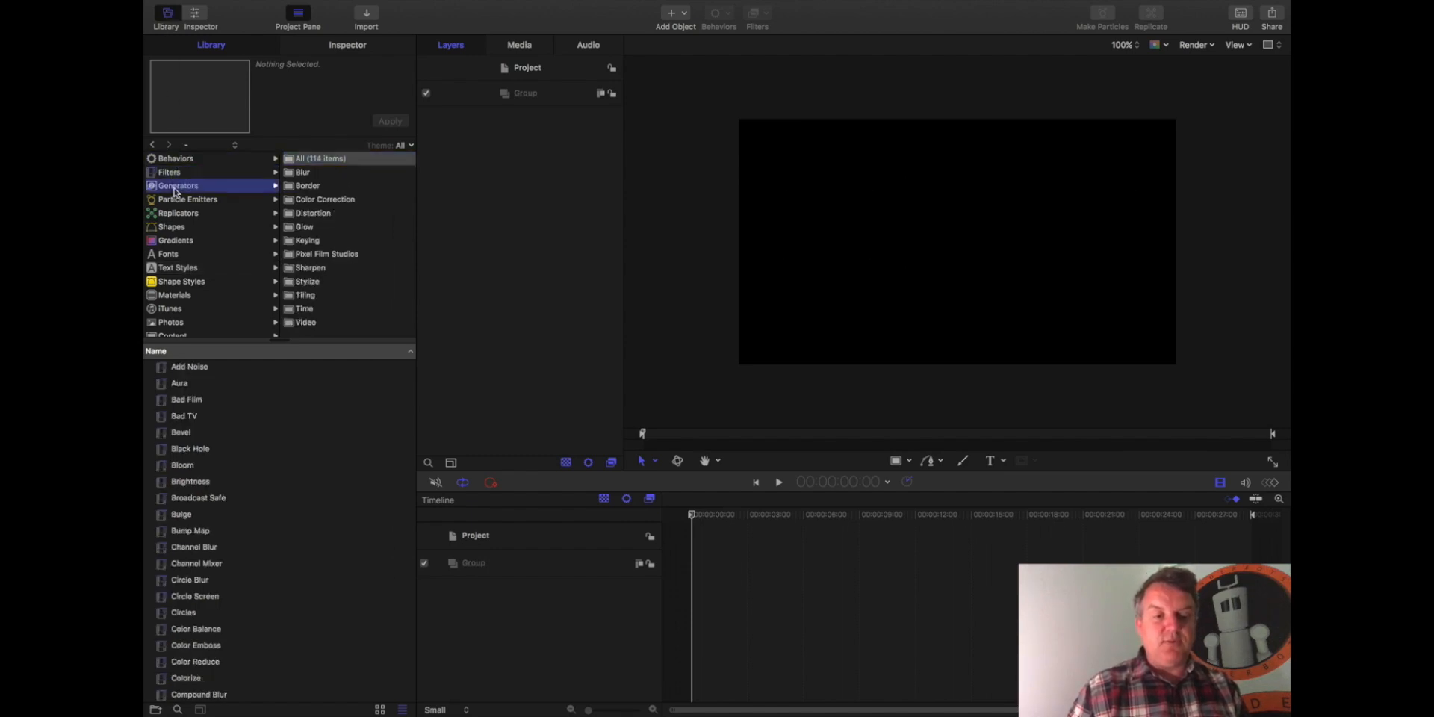
click(176, 212)
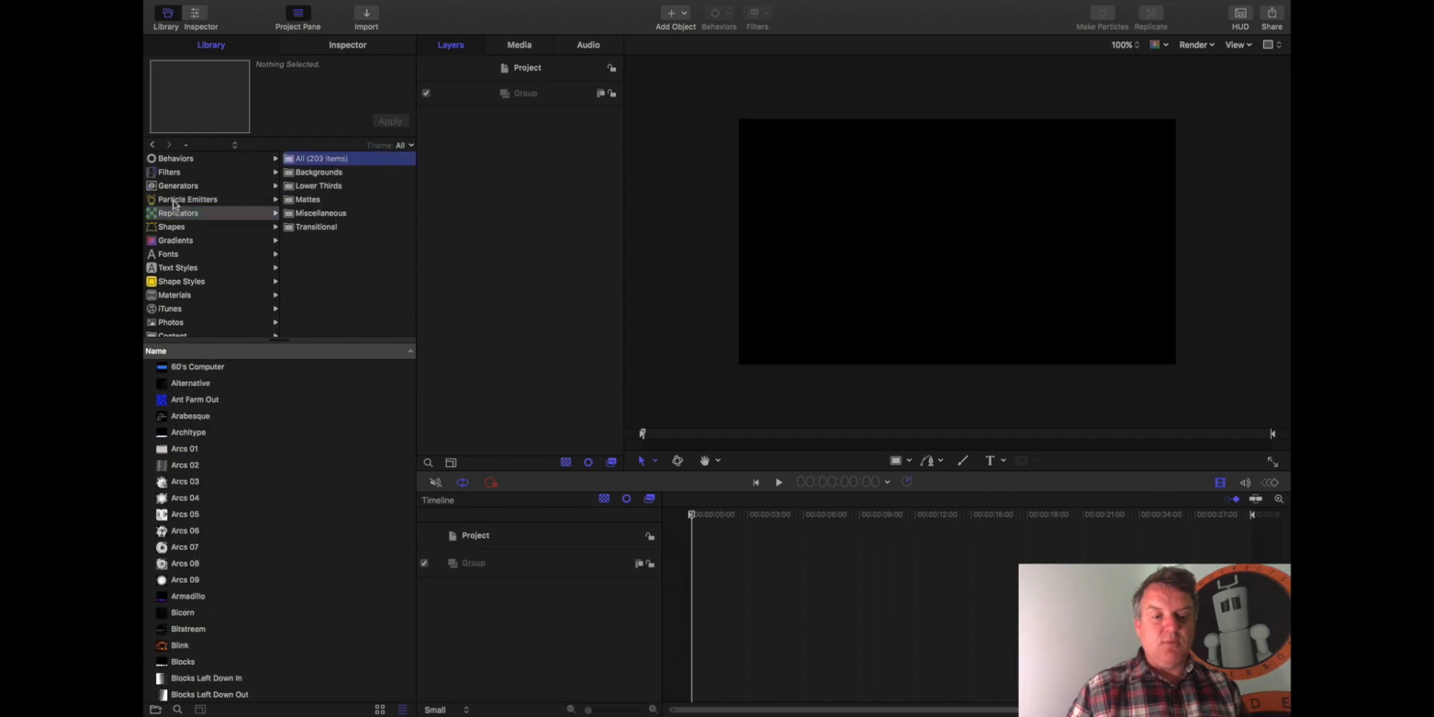
click(187, 199)
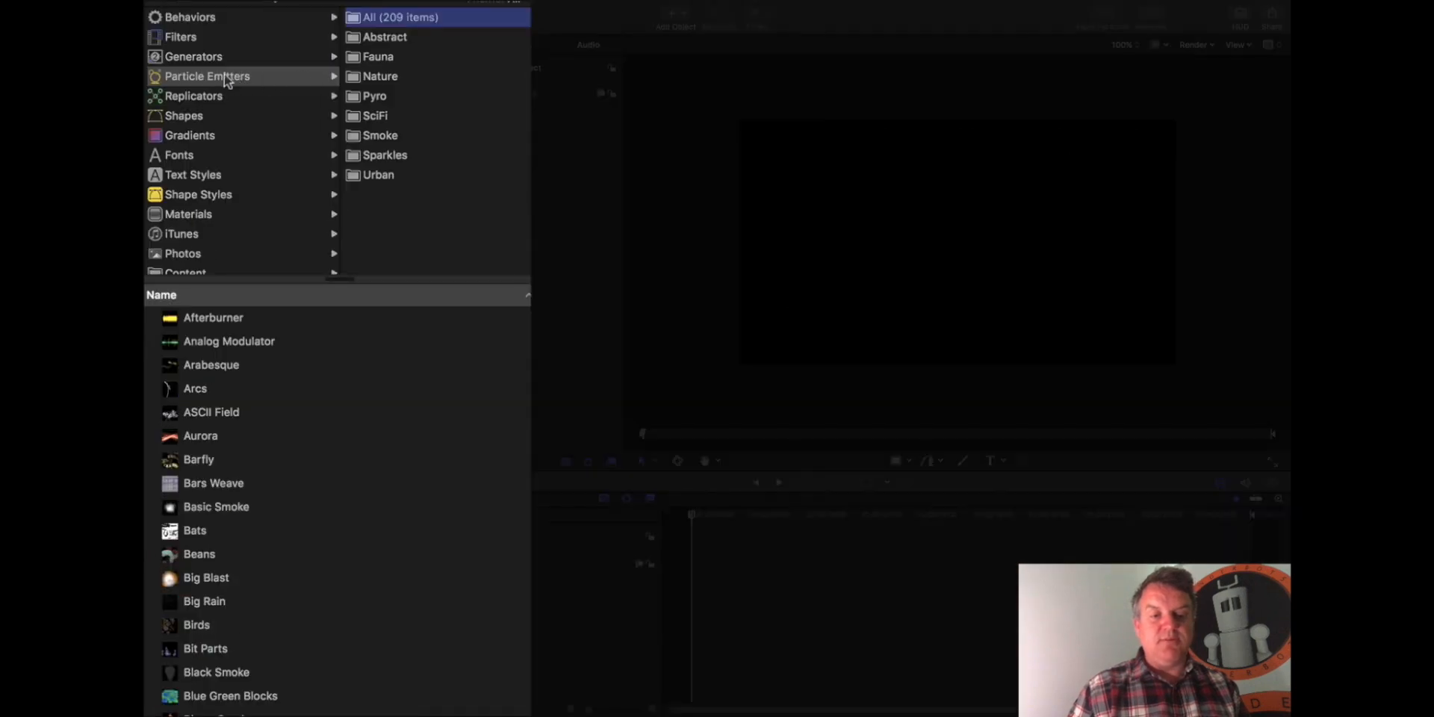
mouse_move(387, 52)
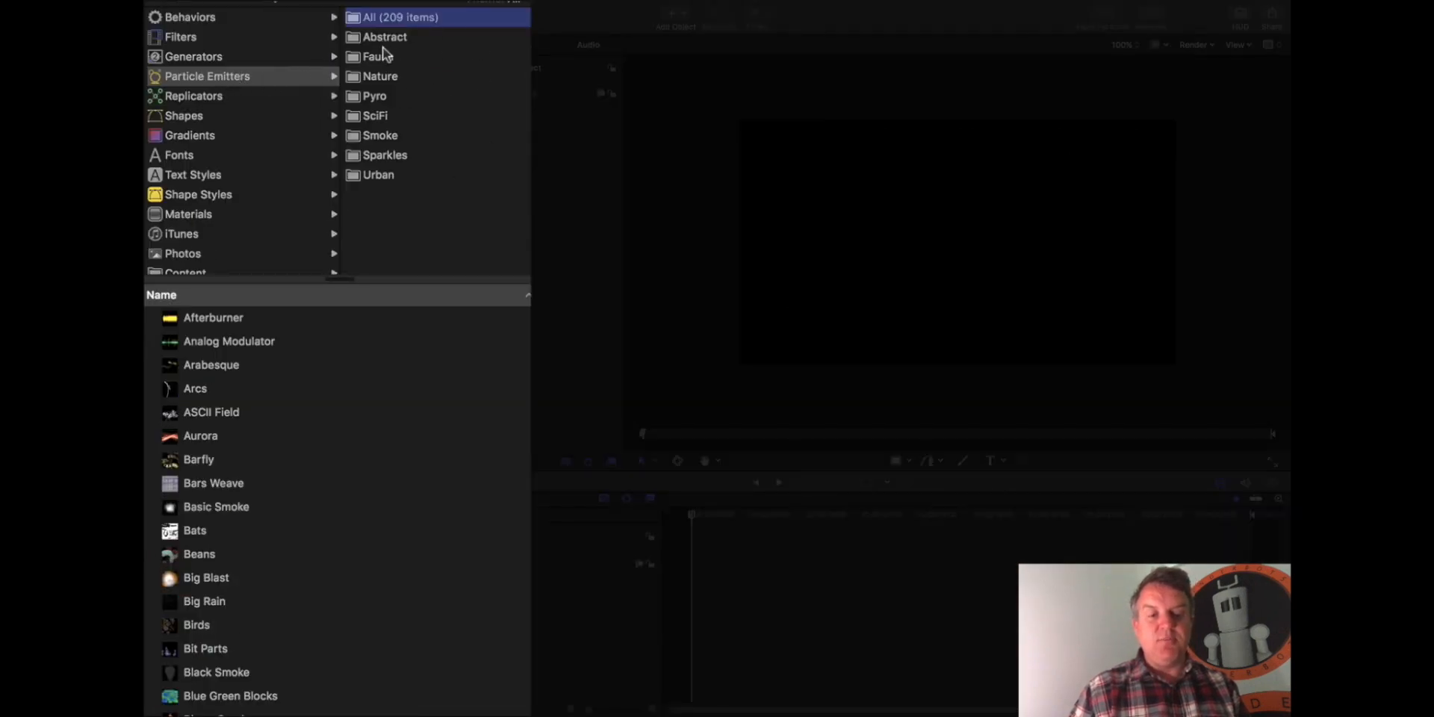
click(377, 115)
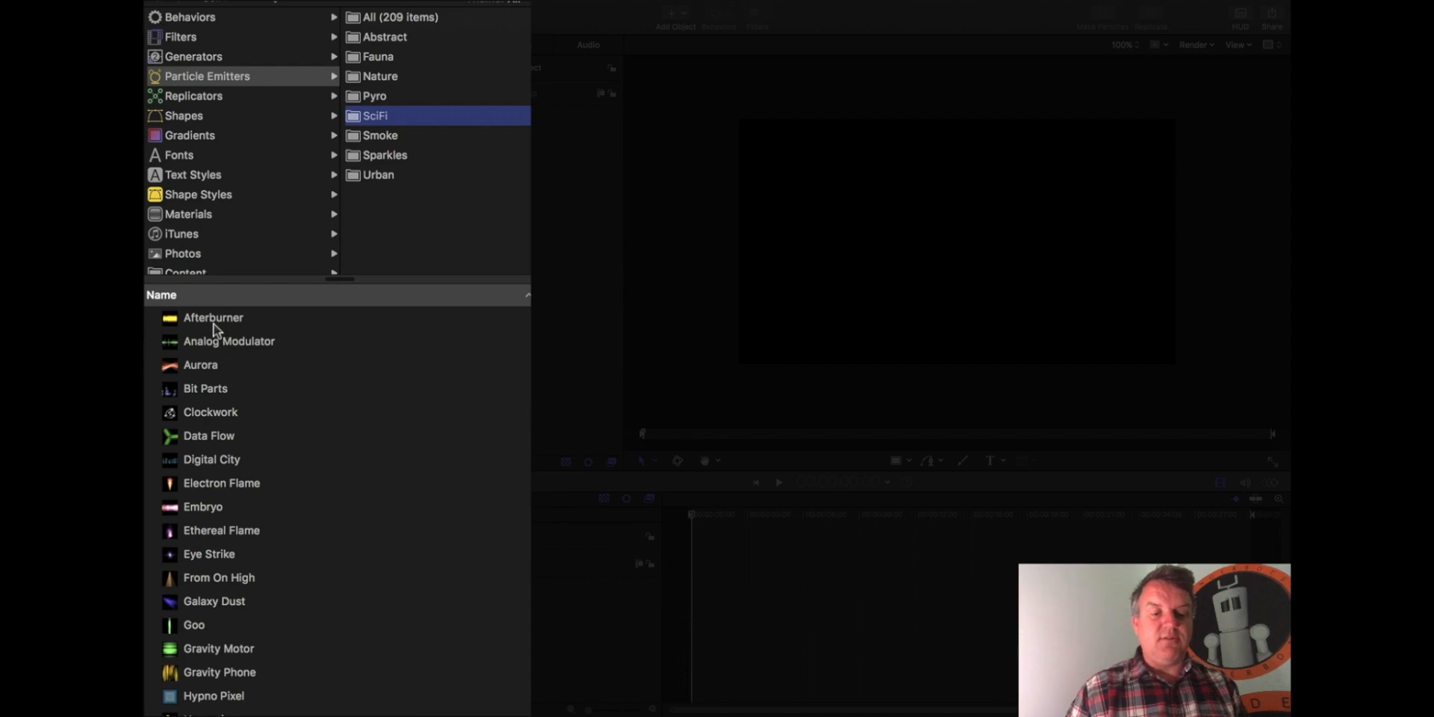
Step: Preview Afterburner, Aurora, Data Flow, Electron Flame, Ethereal Flame, Embryo, Galaxy Dust and Light Transit 02 emitters
click(212, 317)
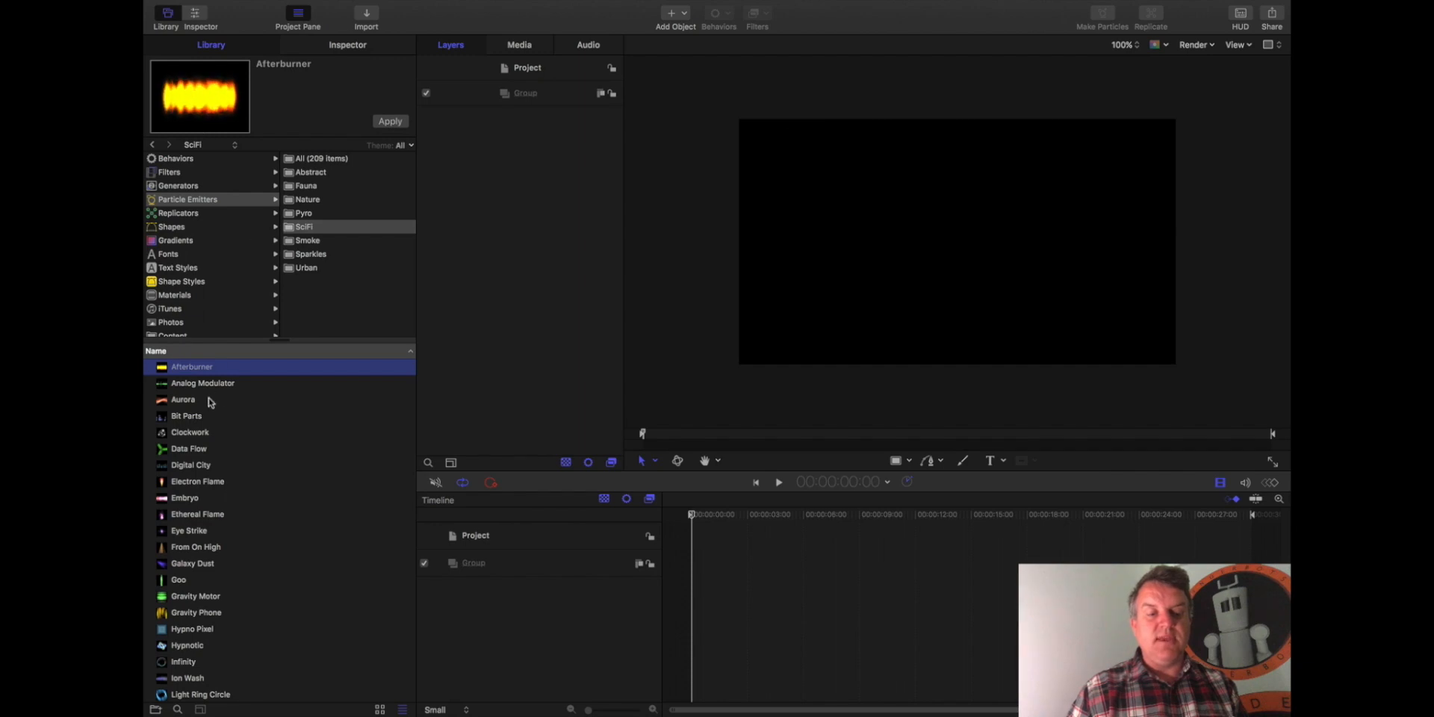
click(182, 399)
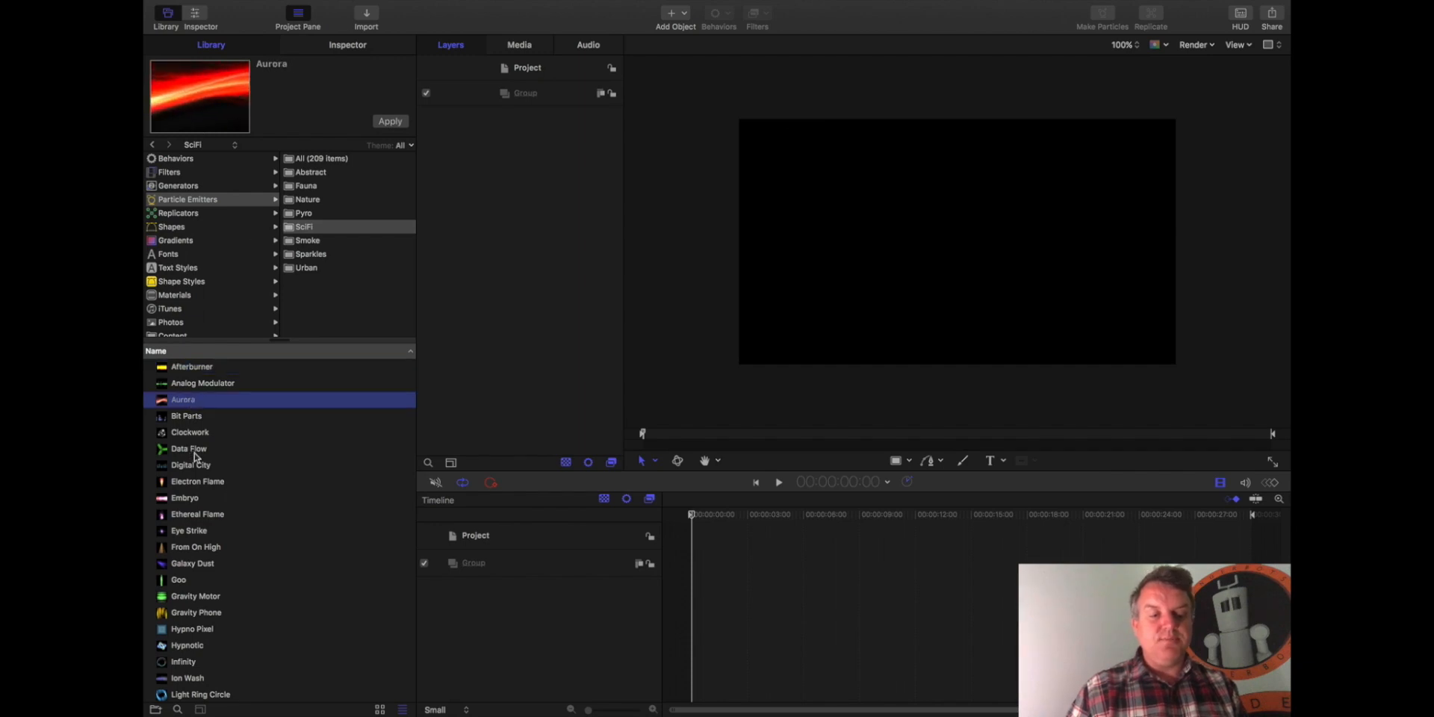
click(188, 448)
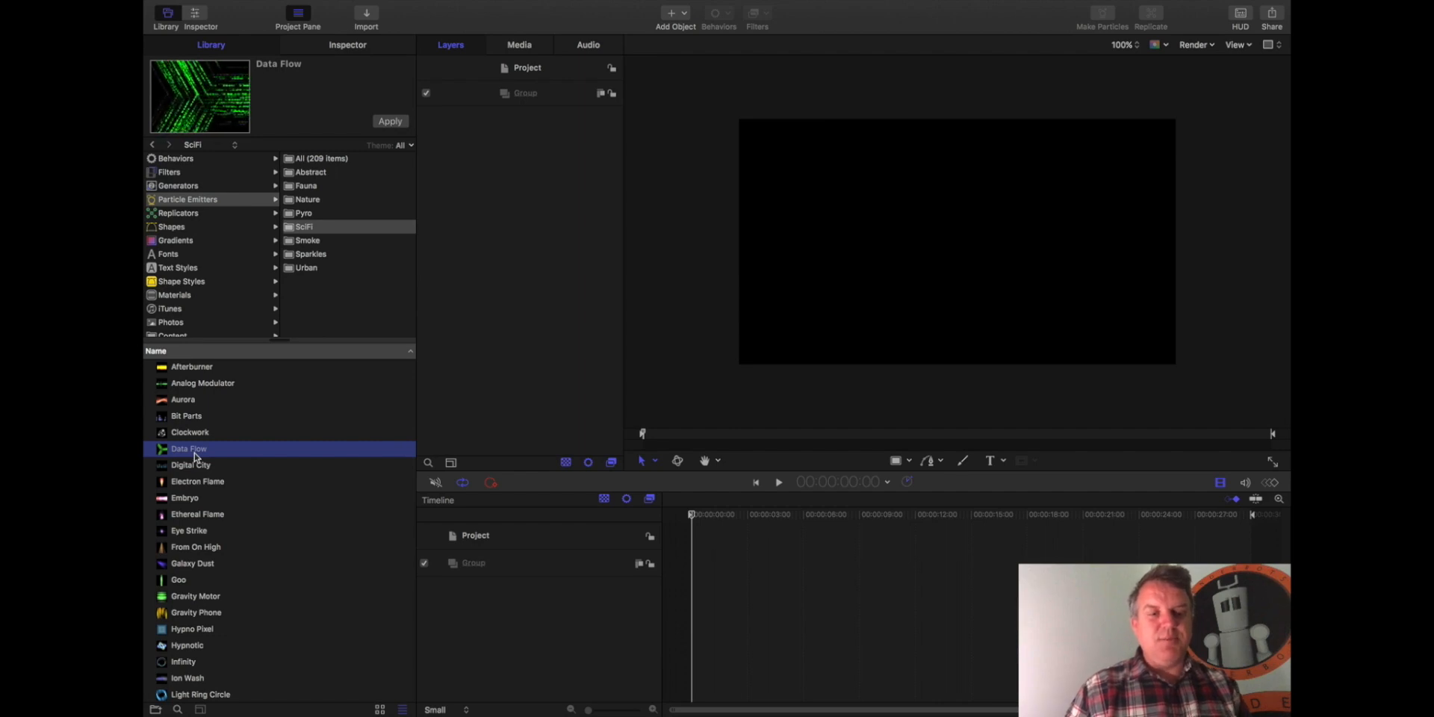
click(197, 481)
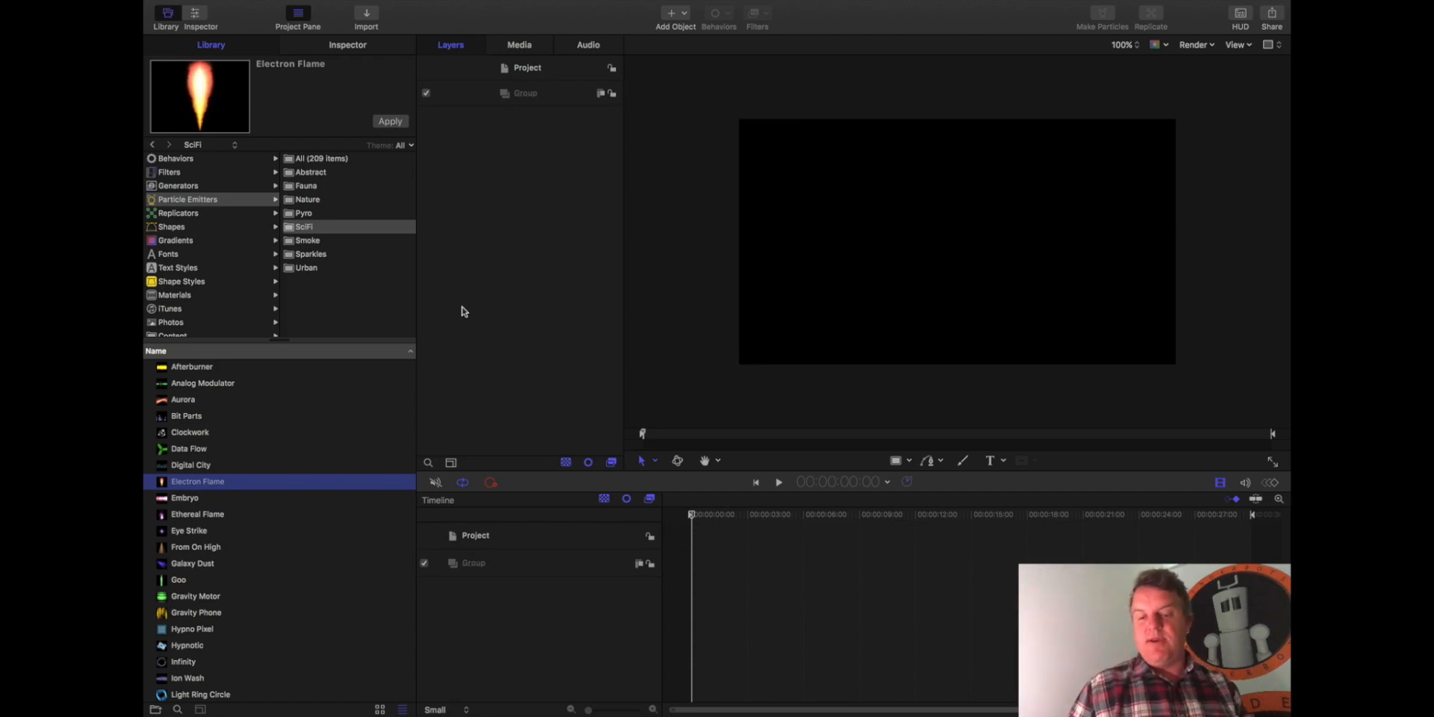
click(197, 514)
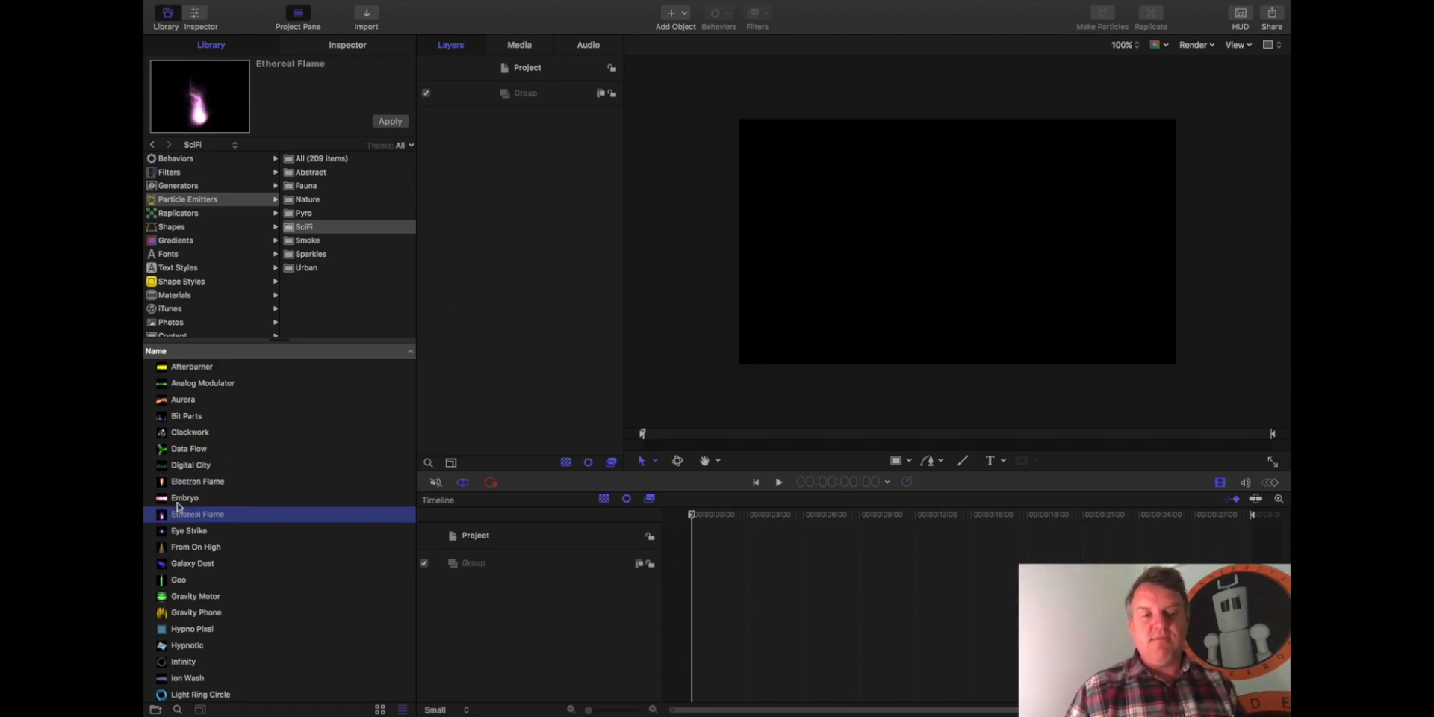
click(185, 497)
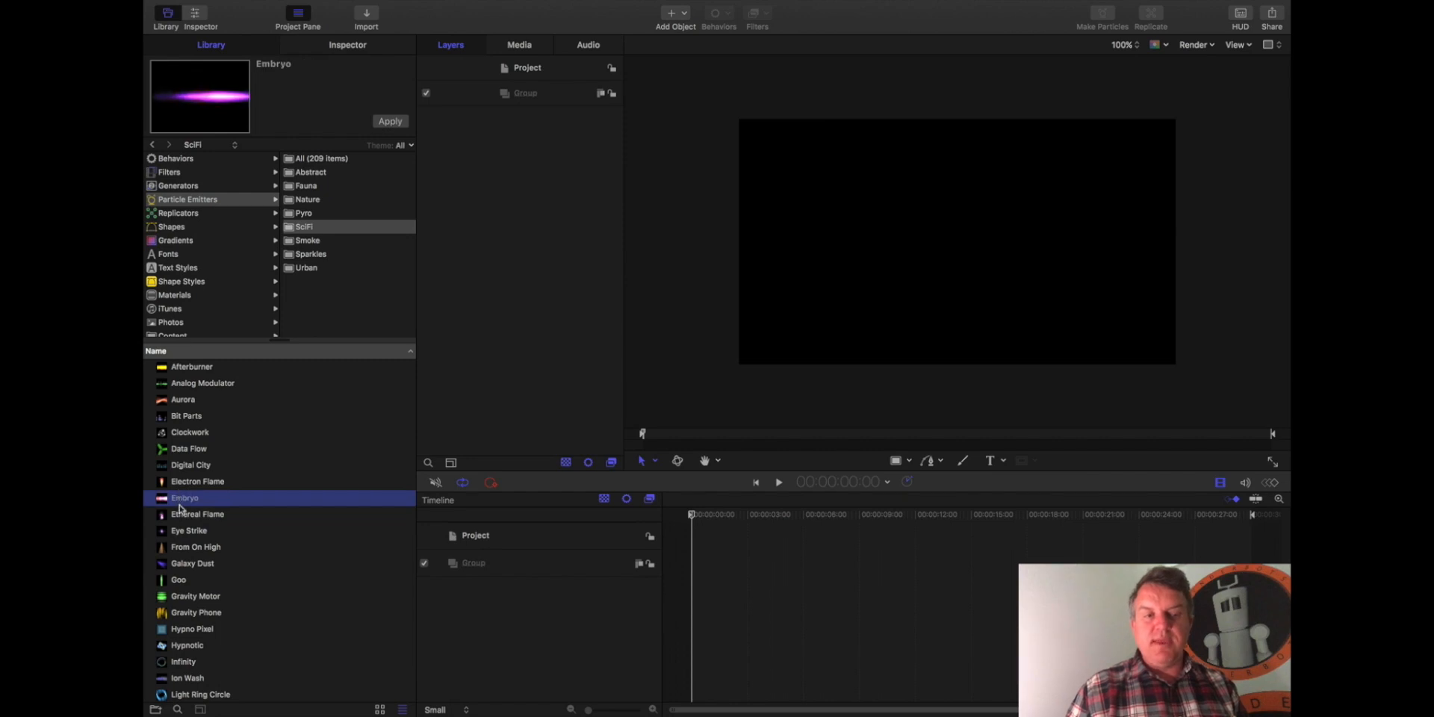
click(192, 563)
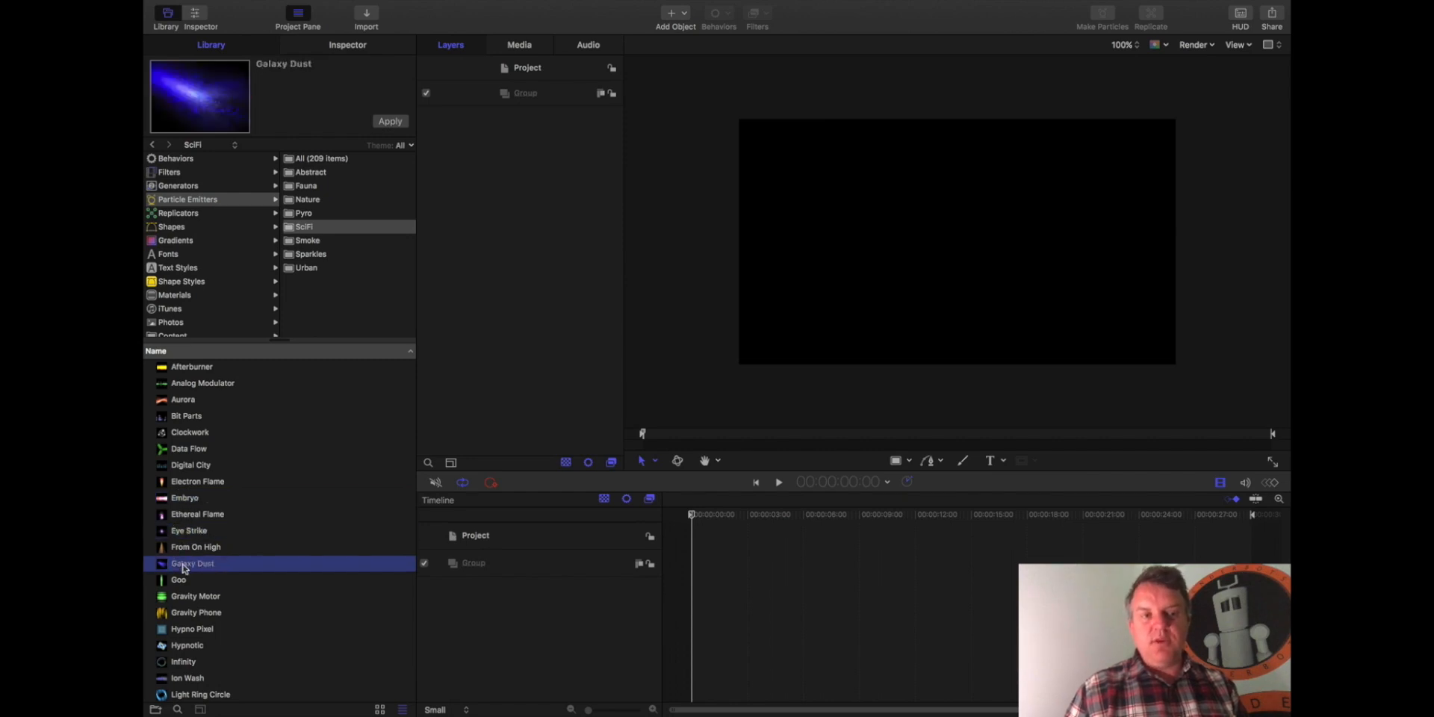
click(197, 596)
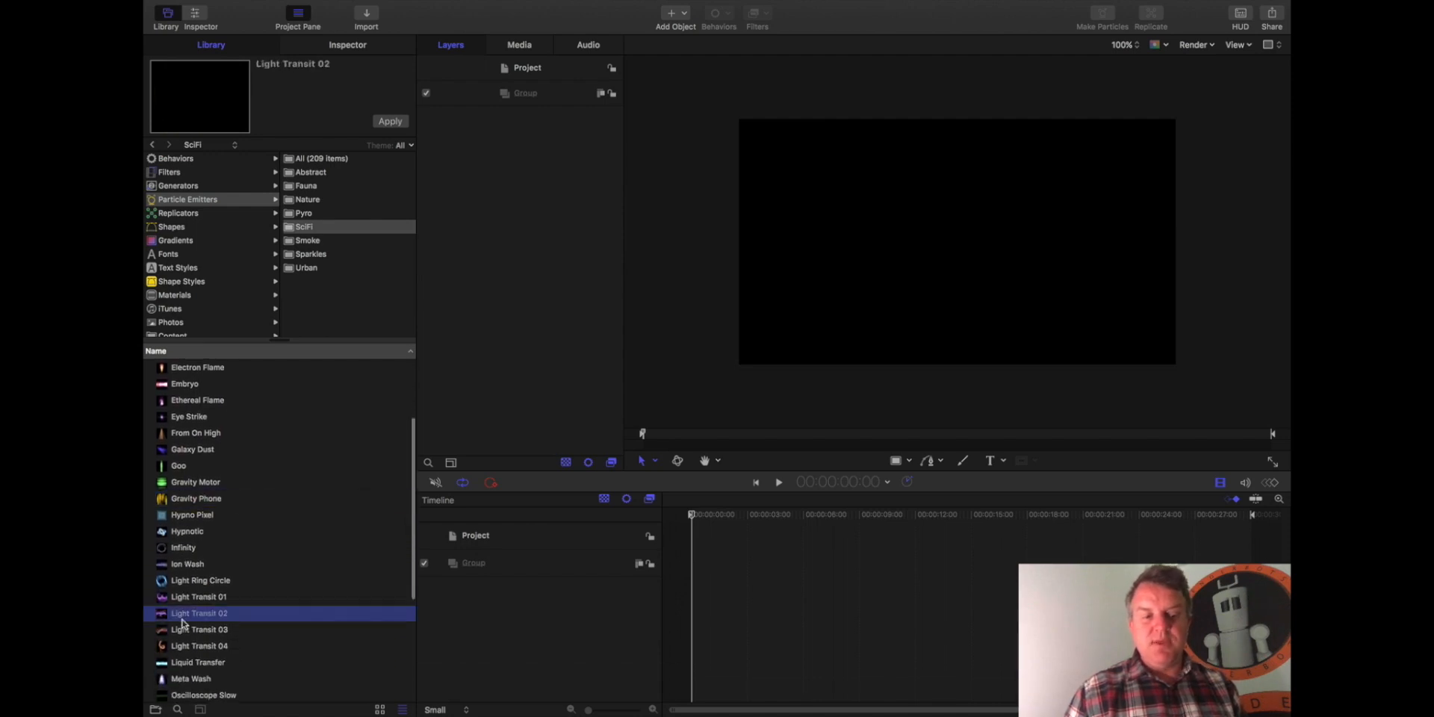
scroll(down, 3)
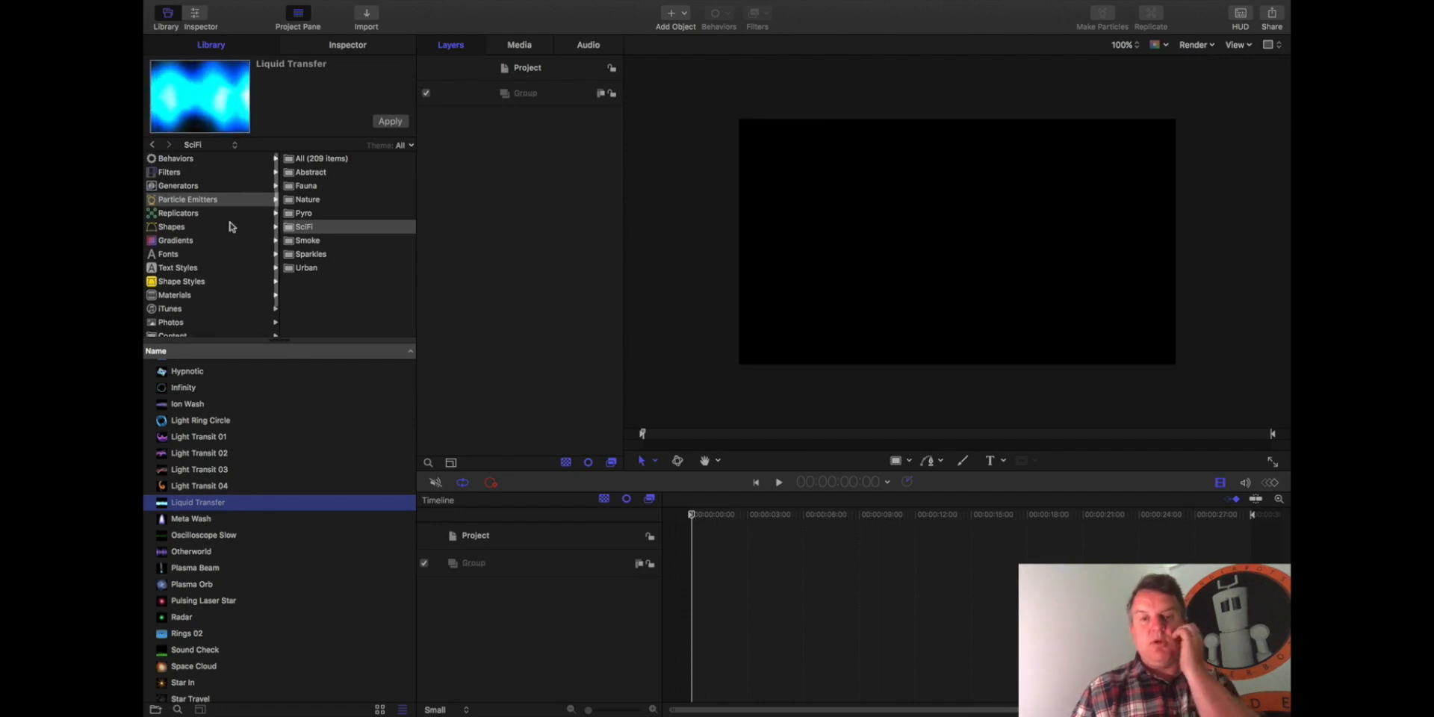
click(194, 15)
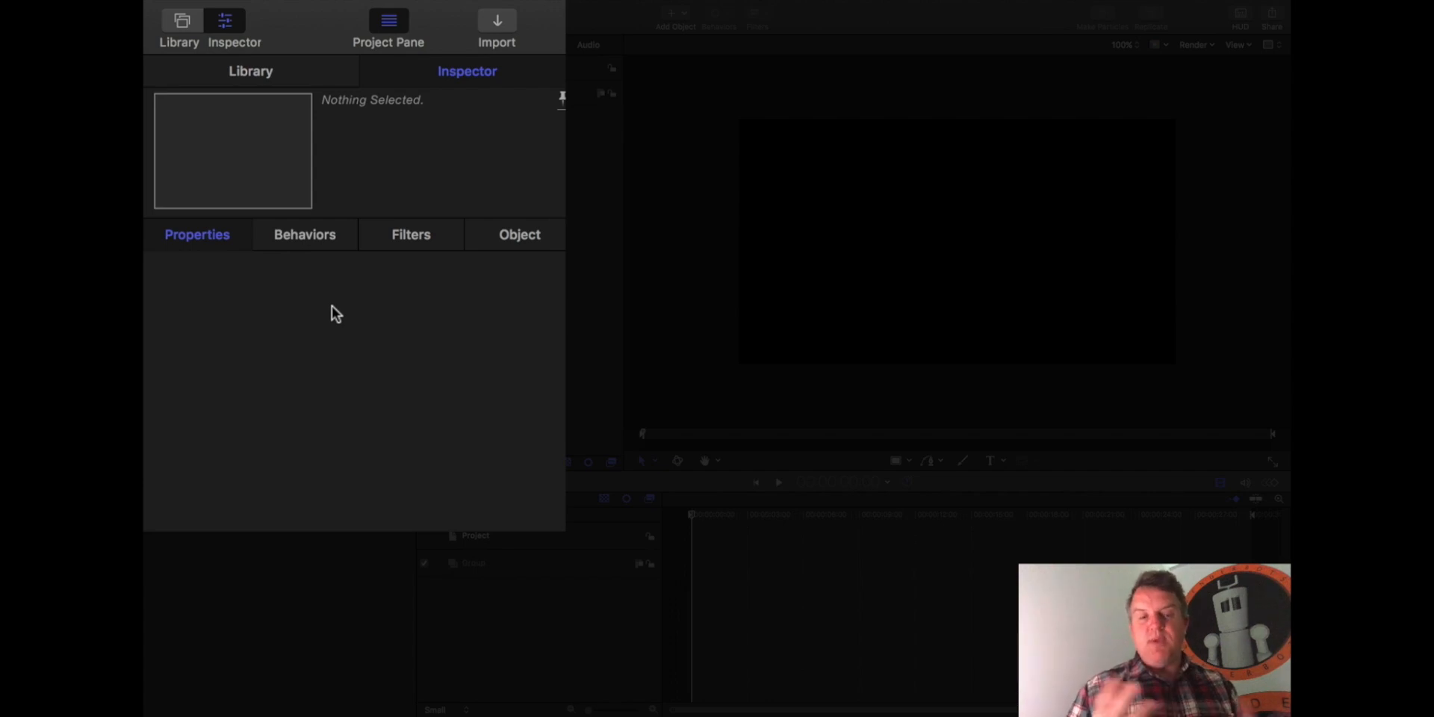
mouse_move(271, 236)
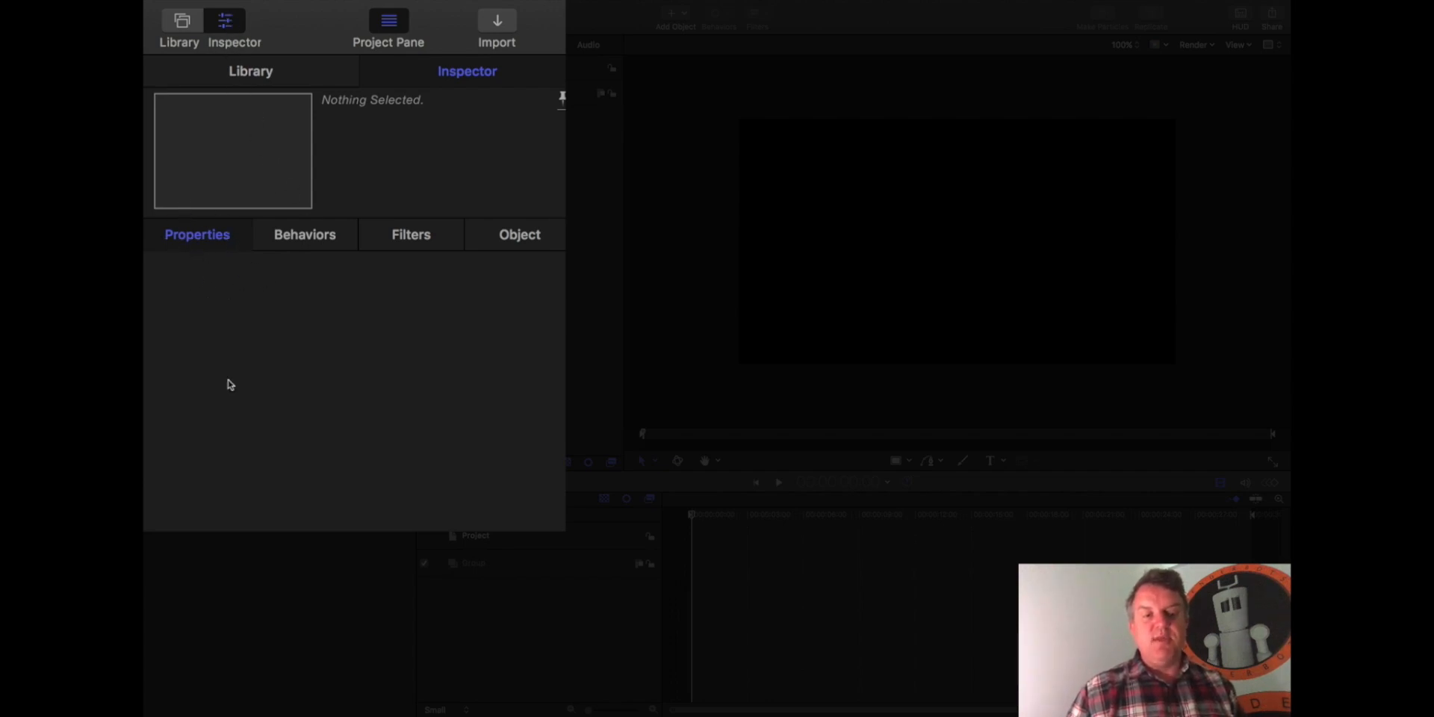
mouse_move(949, 204)
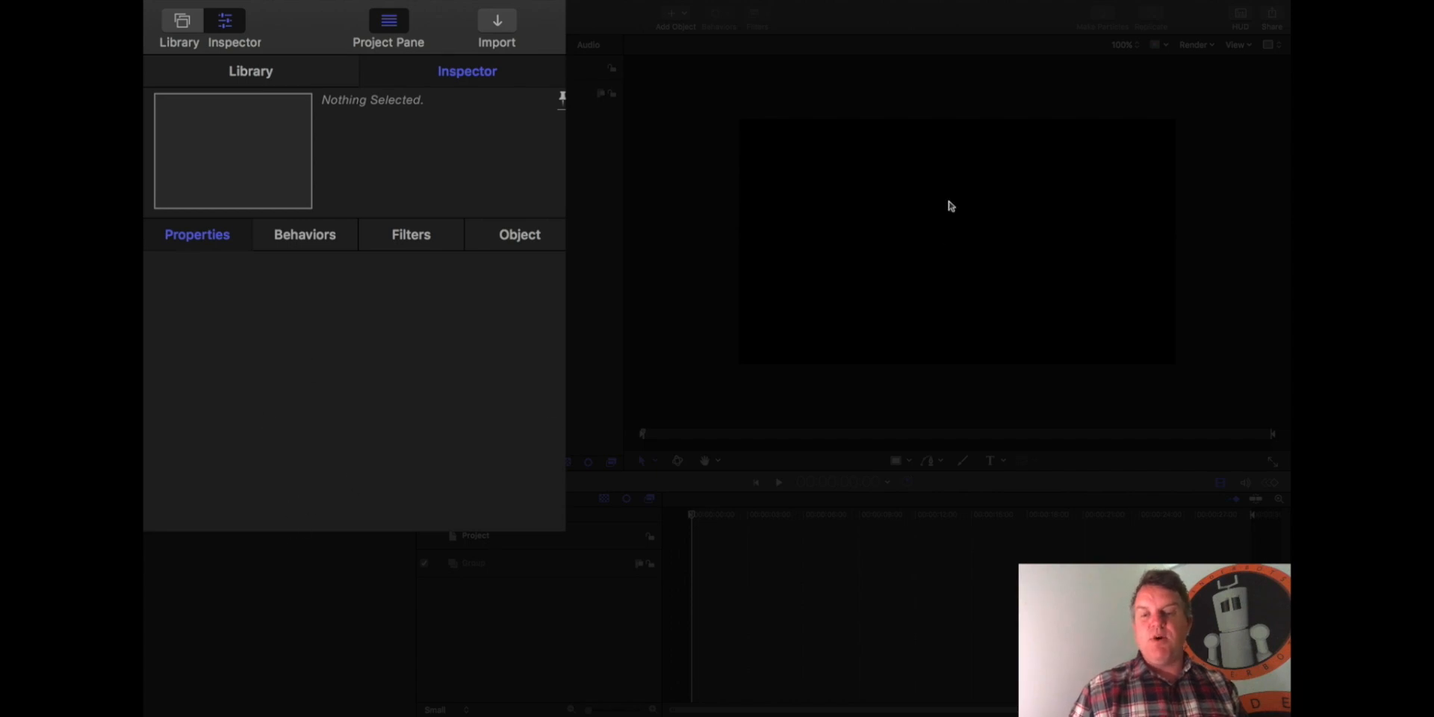
mouse_move(989, 215)
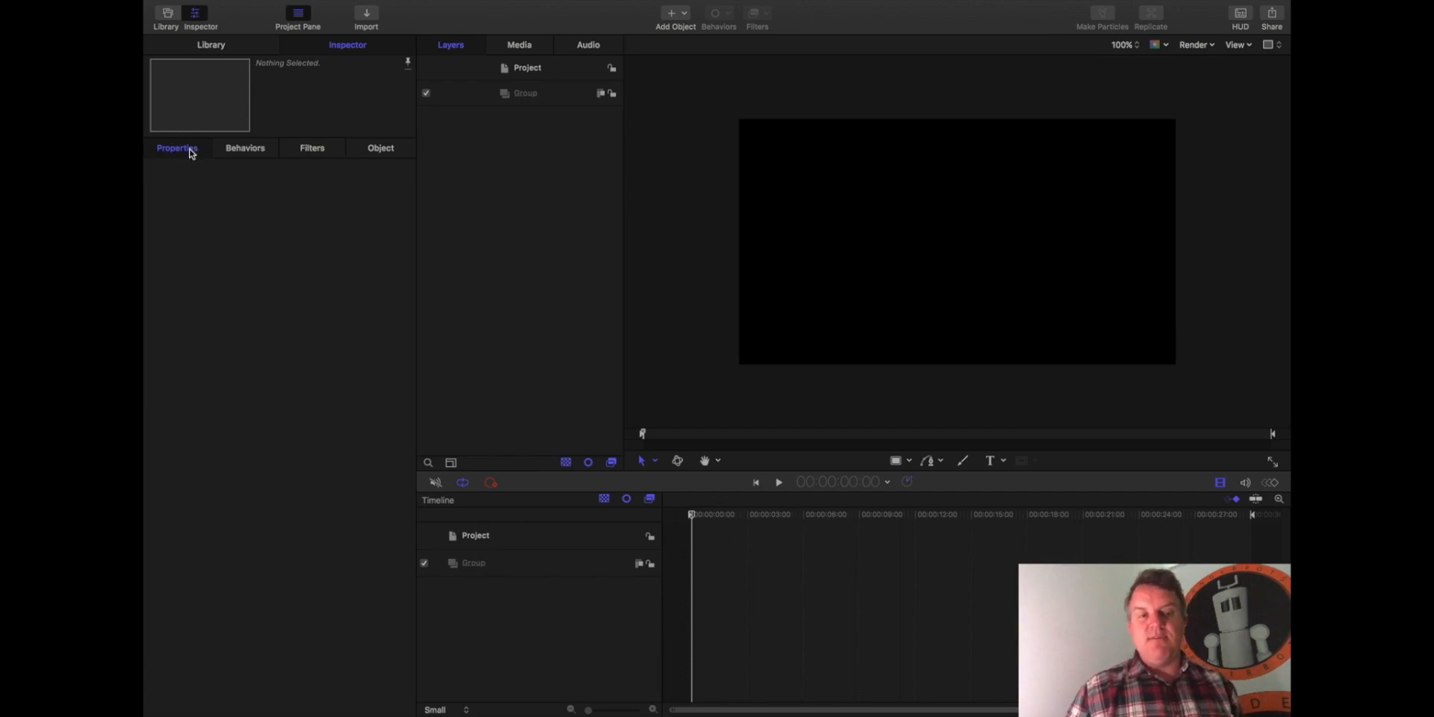
mouse_move(614, 204)
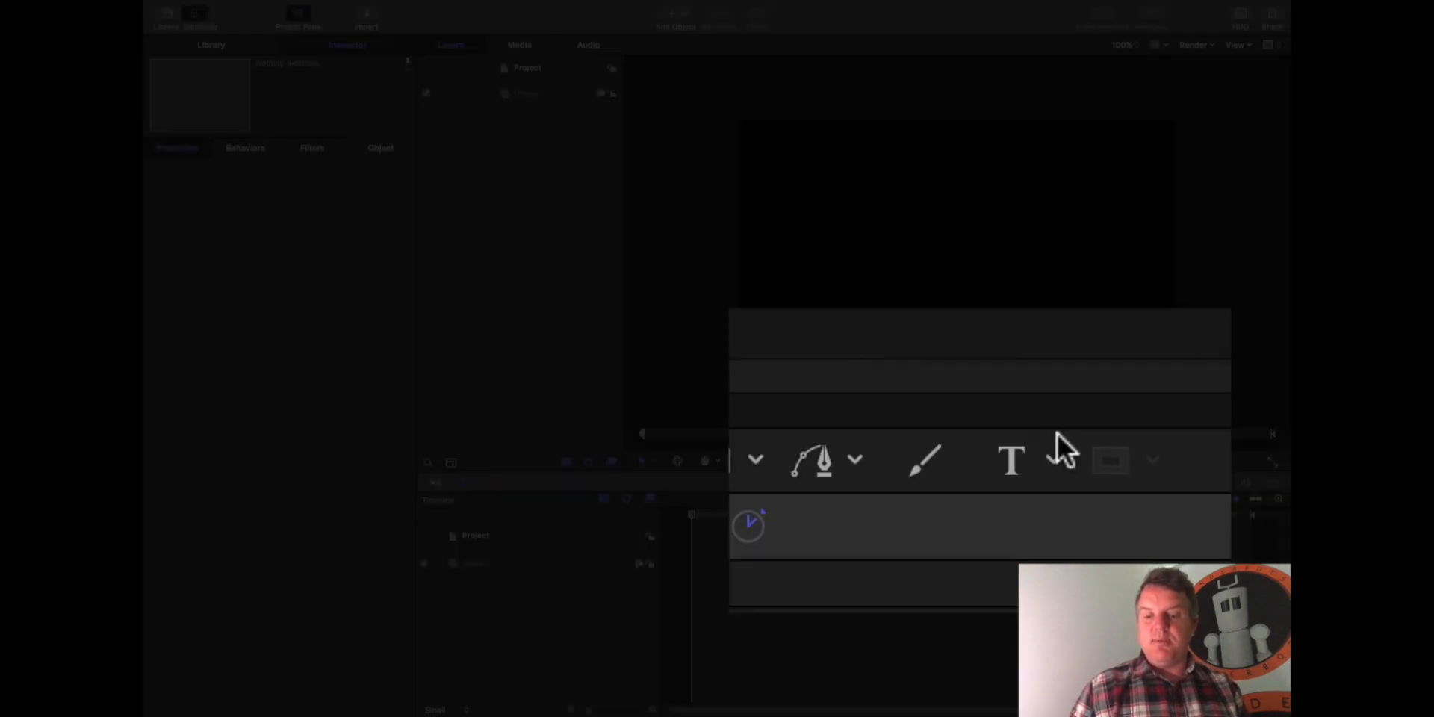
mouse_move(1013, 462)
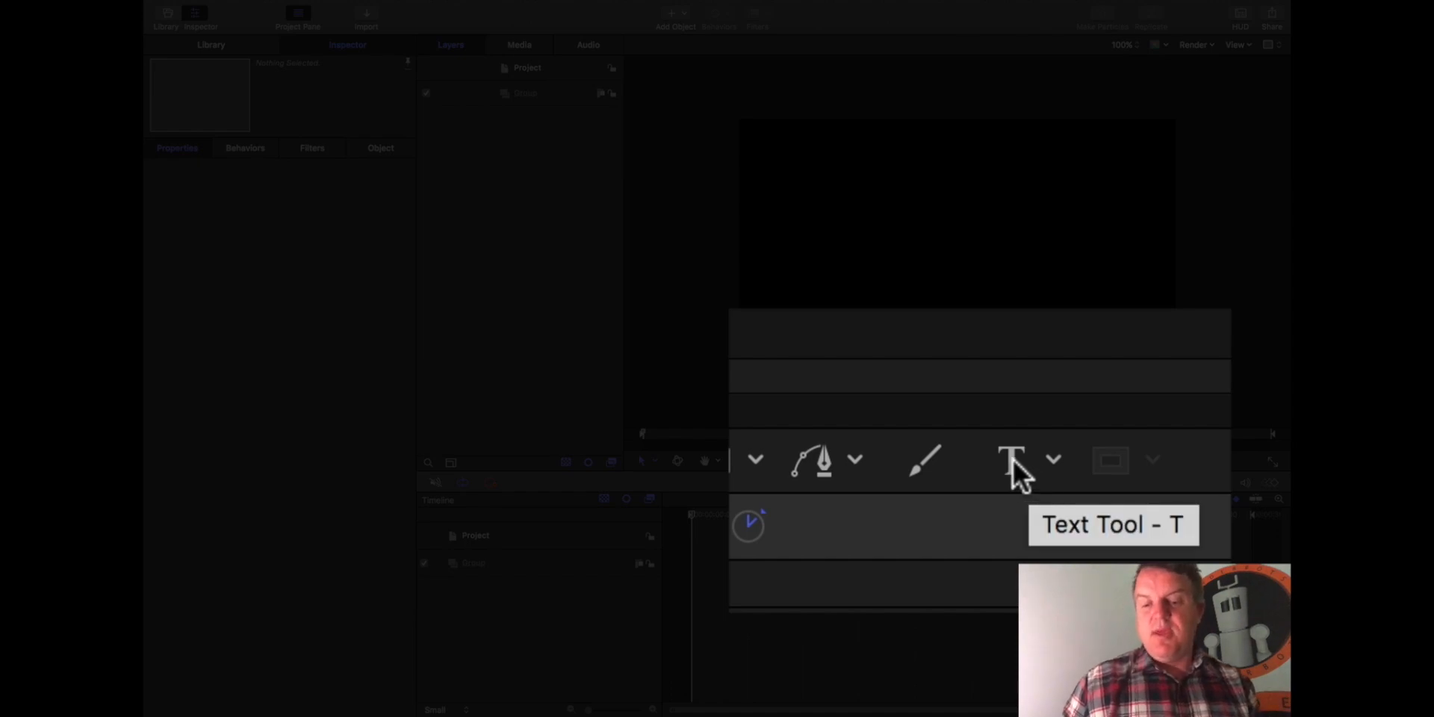
mouse_move(1009, 475)
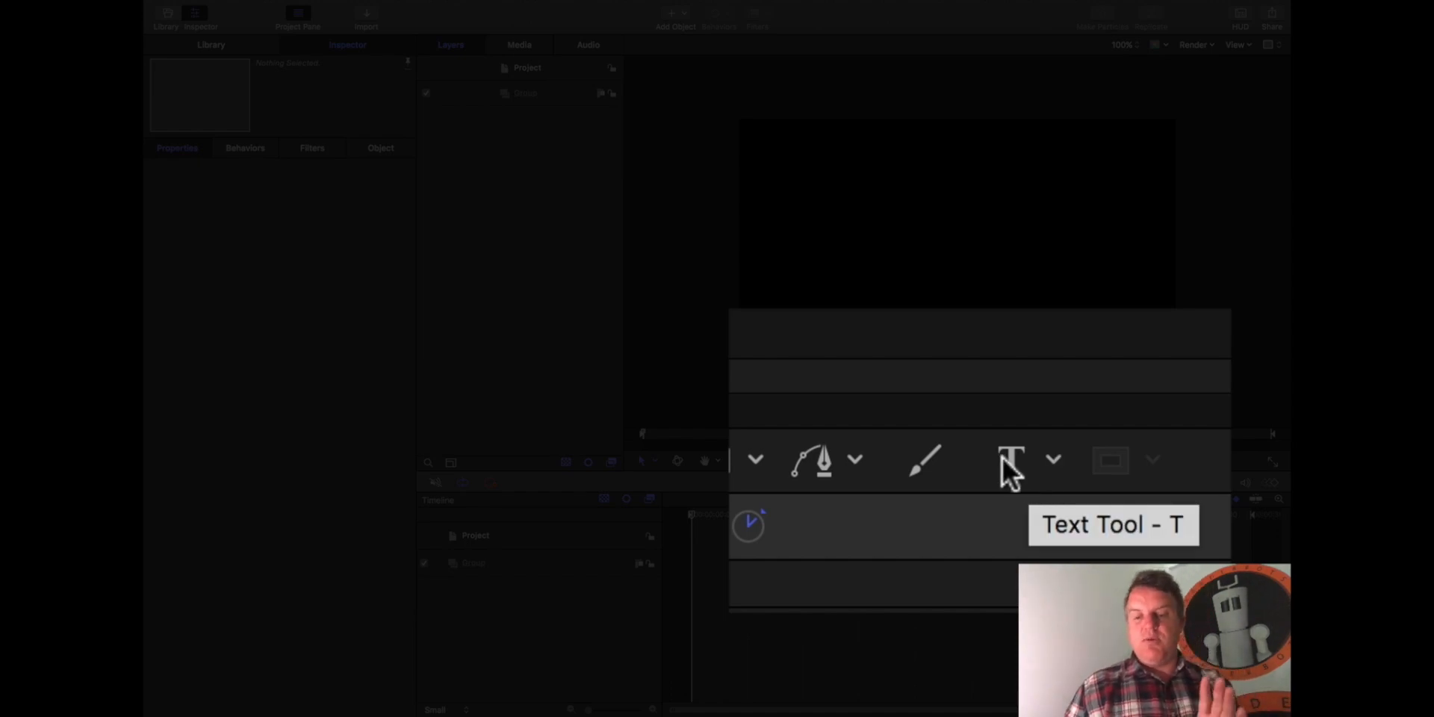
Step: Select the Text tool (T) from the creation tools below the canvas
click(1011, 460)
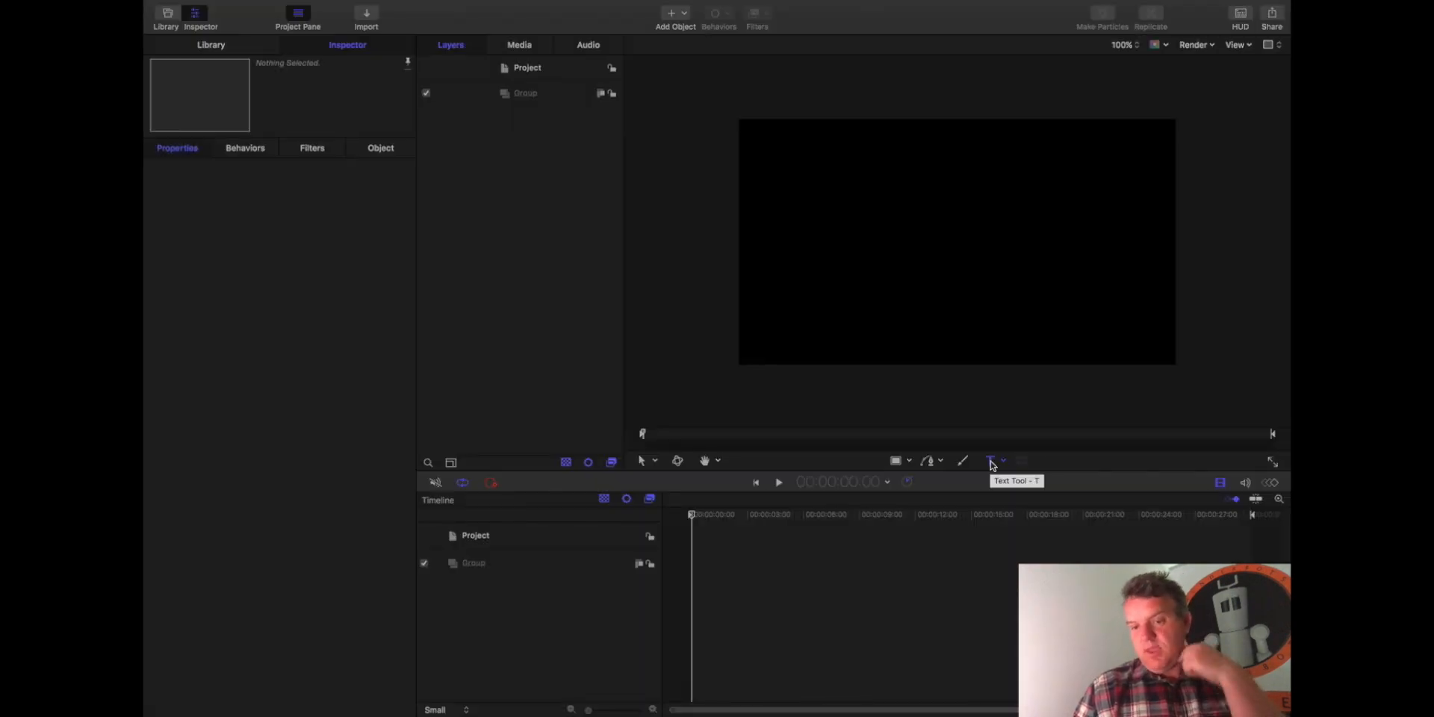
Step: Place a new Text layer on the canvas inside the project's Group
click(990, 460)
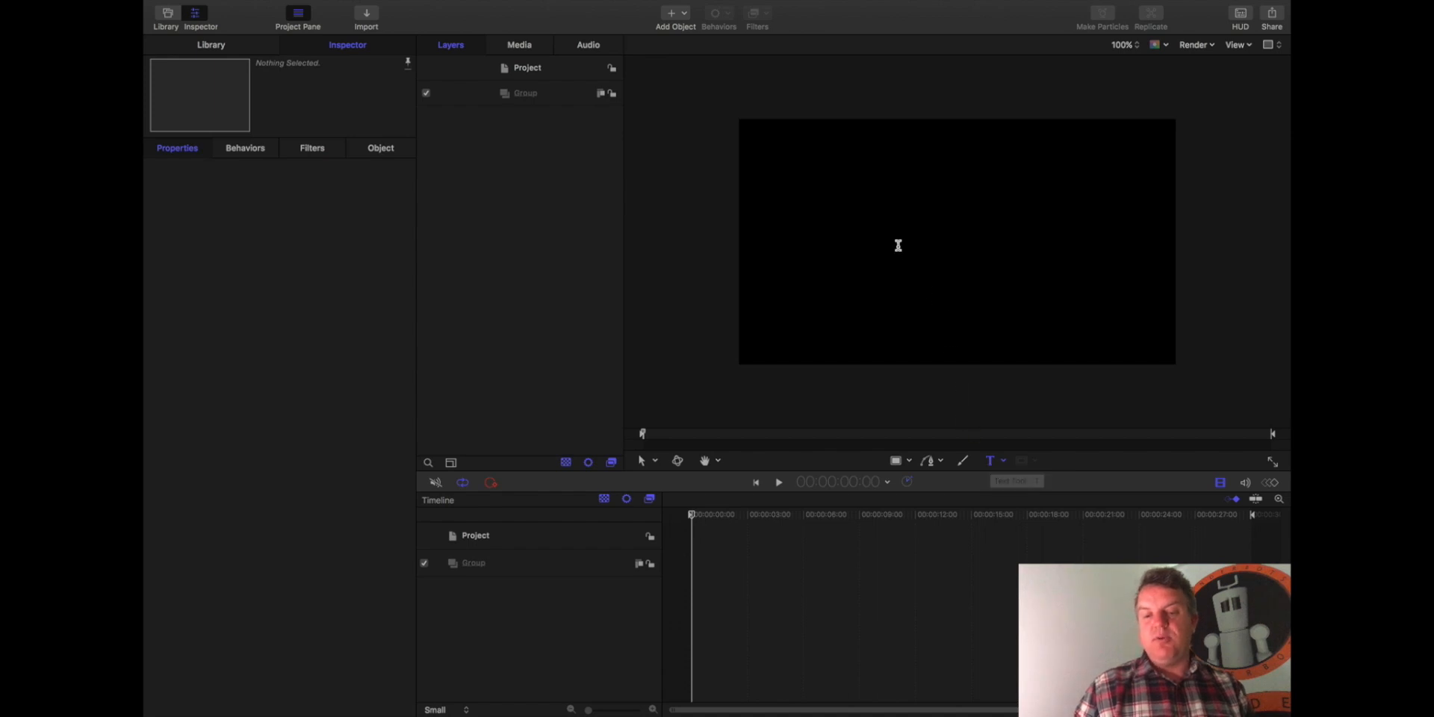
mouse_move(848, 180)
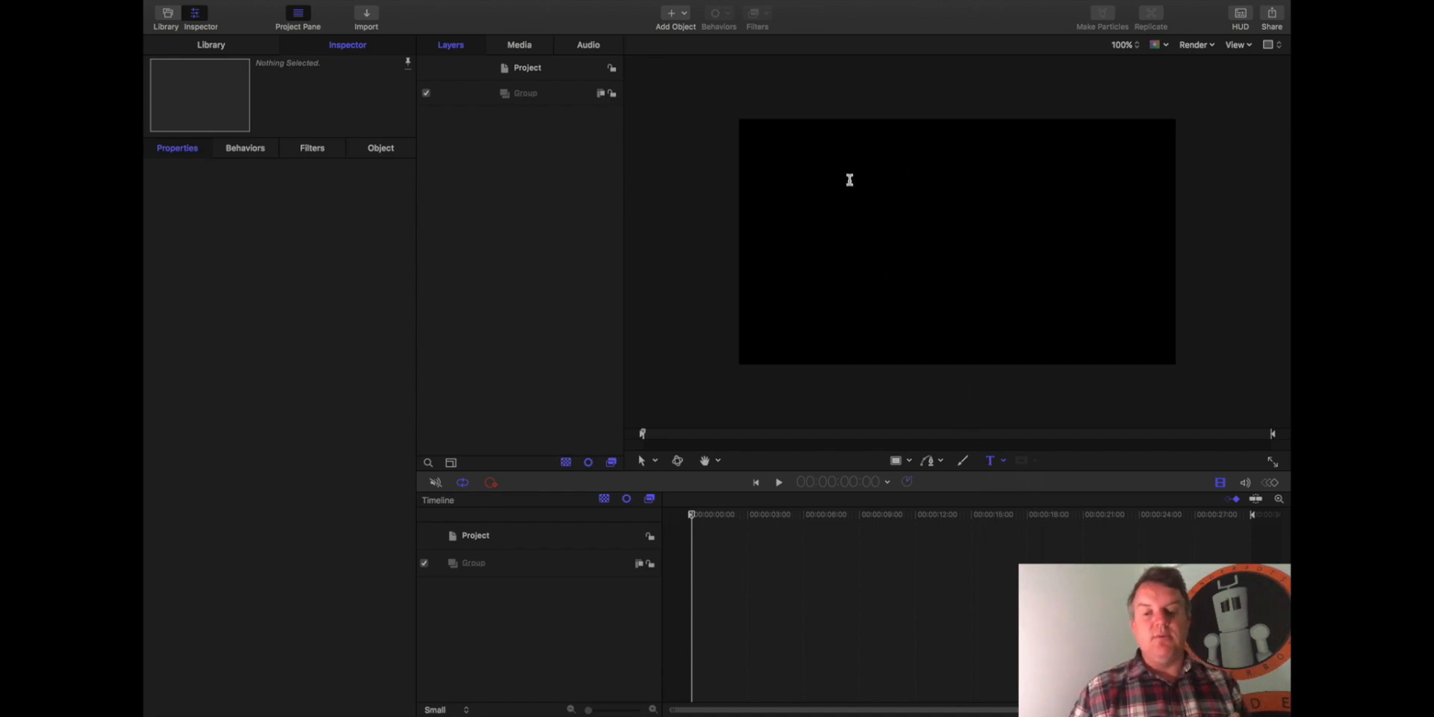
mouse_move(952, 147)
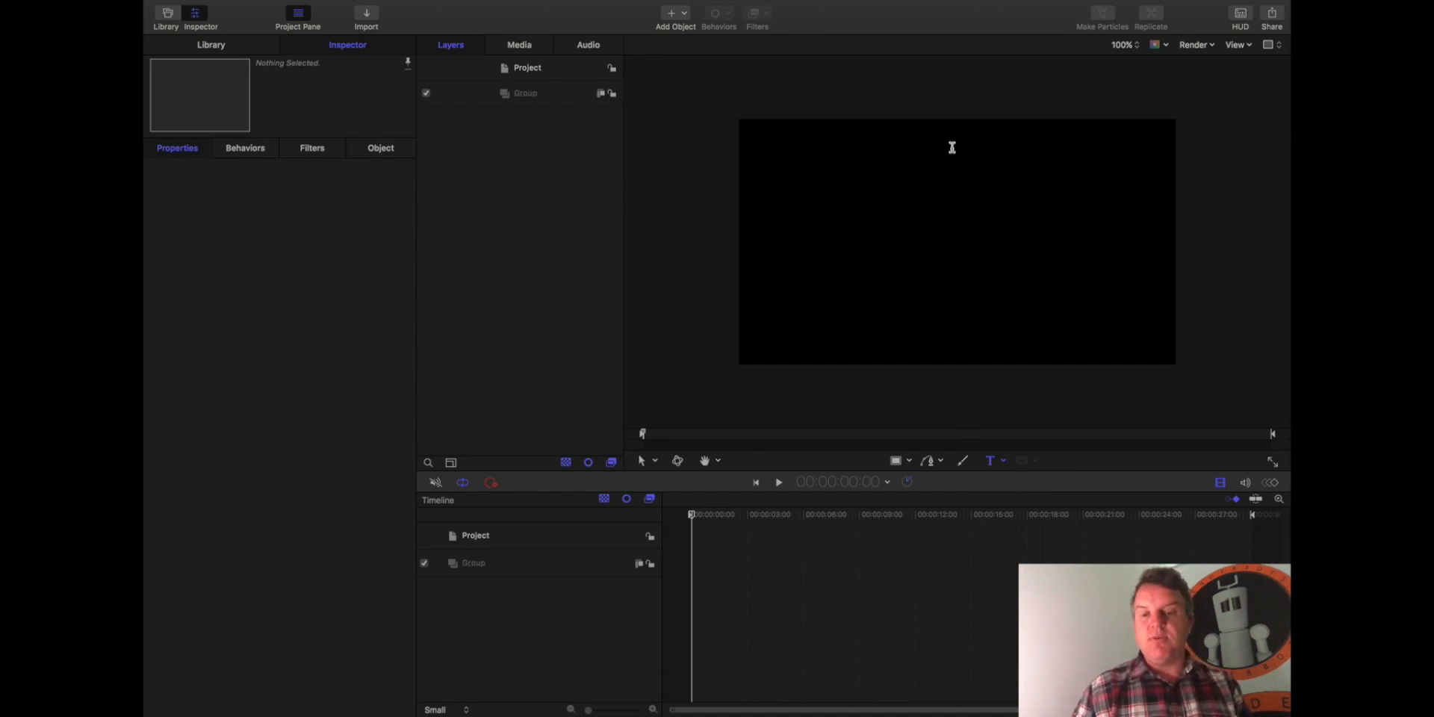
mouse_move(822, 159)
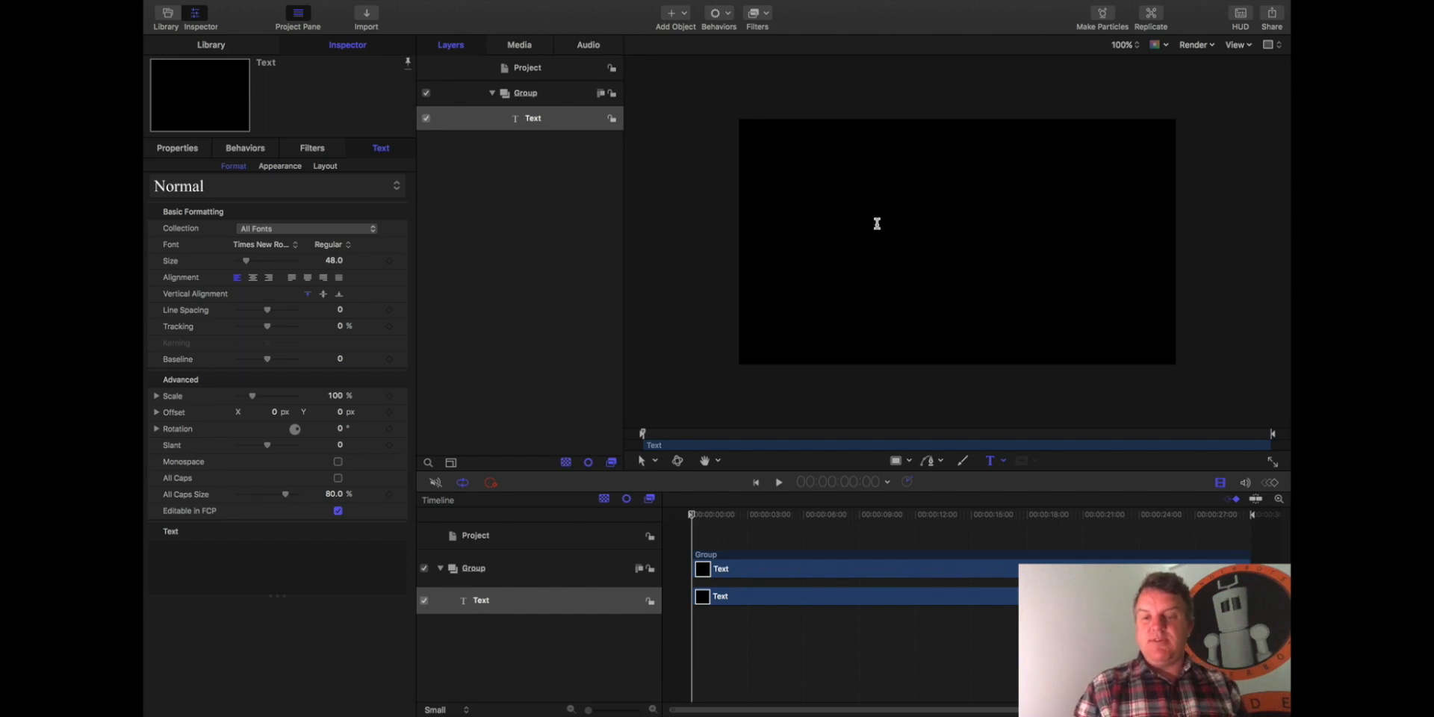
mouse_move(917, 287)
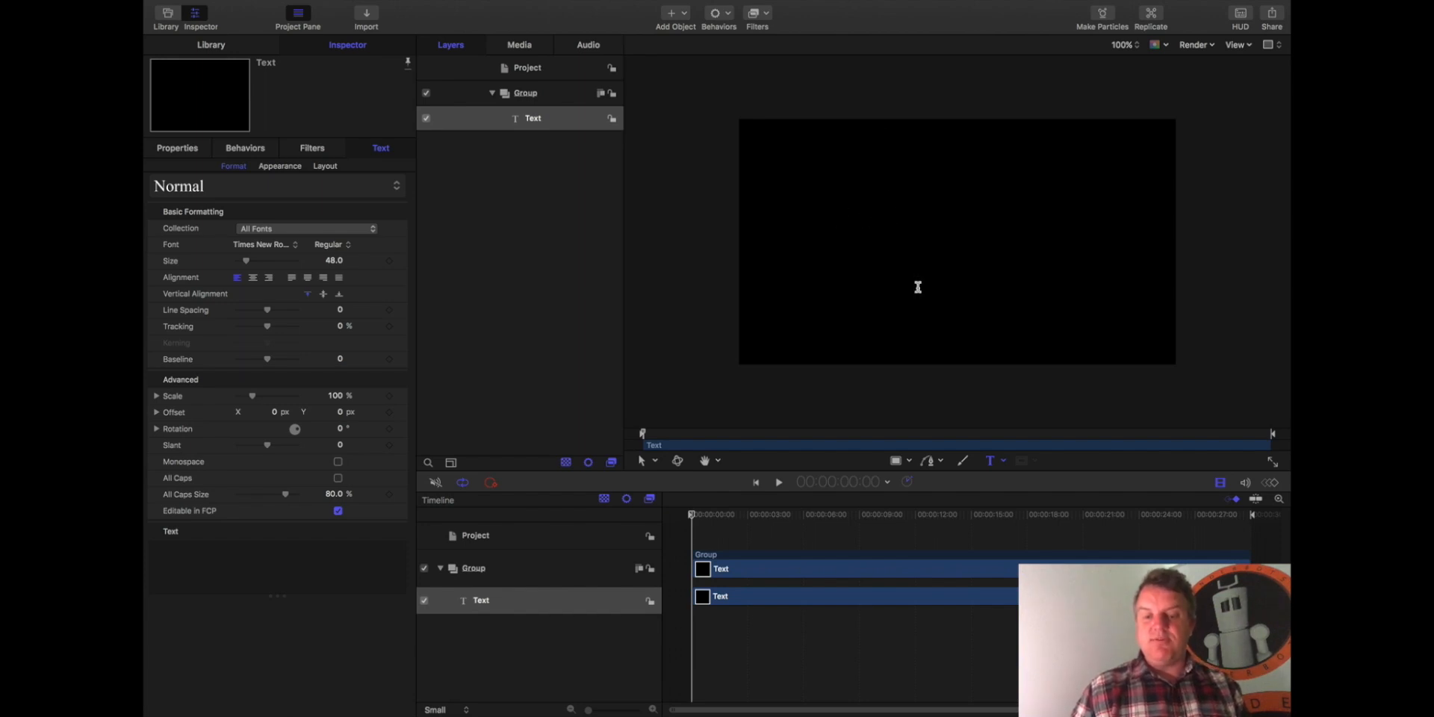